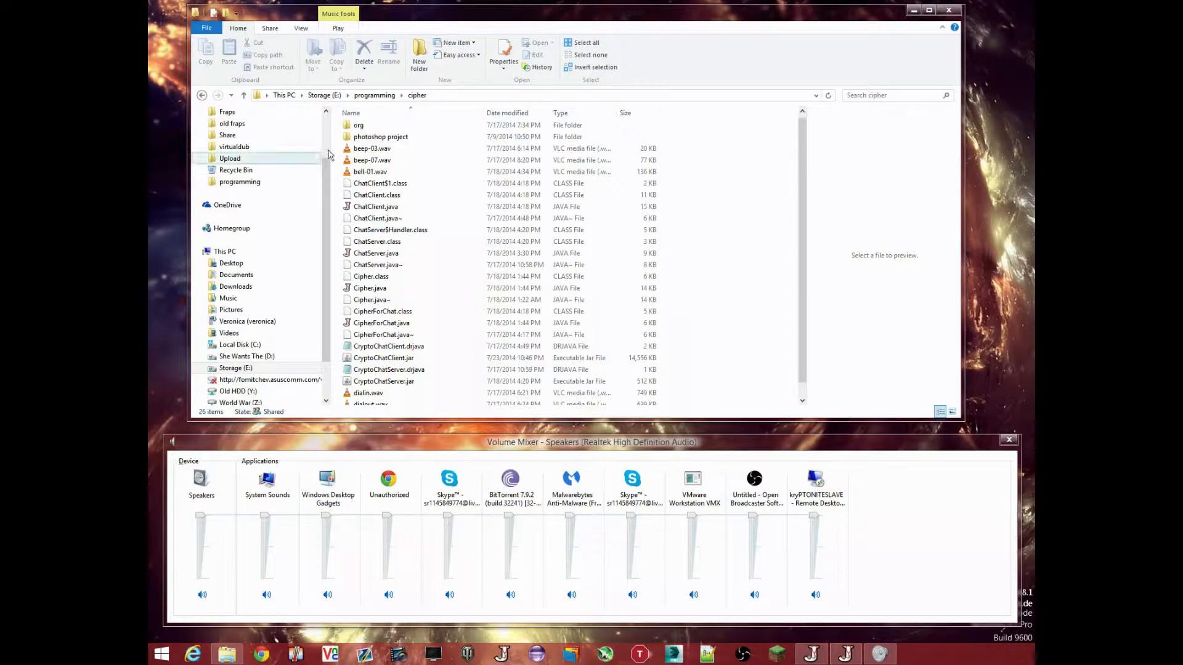
# Step: Run E:\programming\cipher\CryptoChatServer.jar on the default port and move the console top-left
pyautogui.click(384, 381)
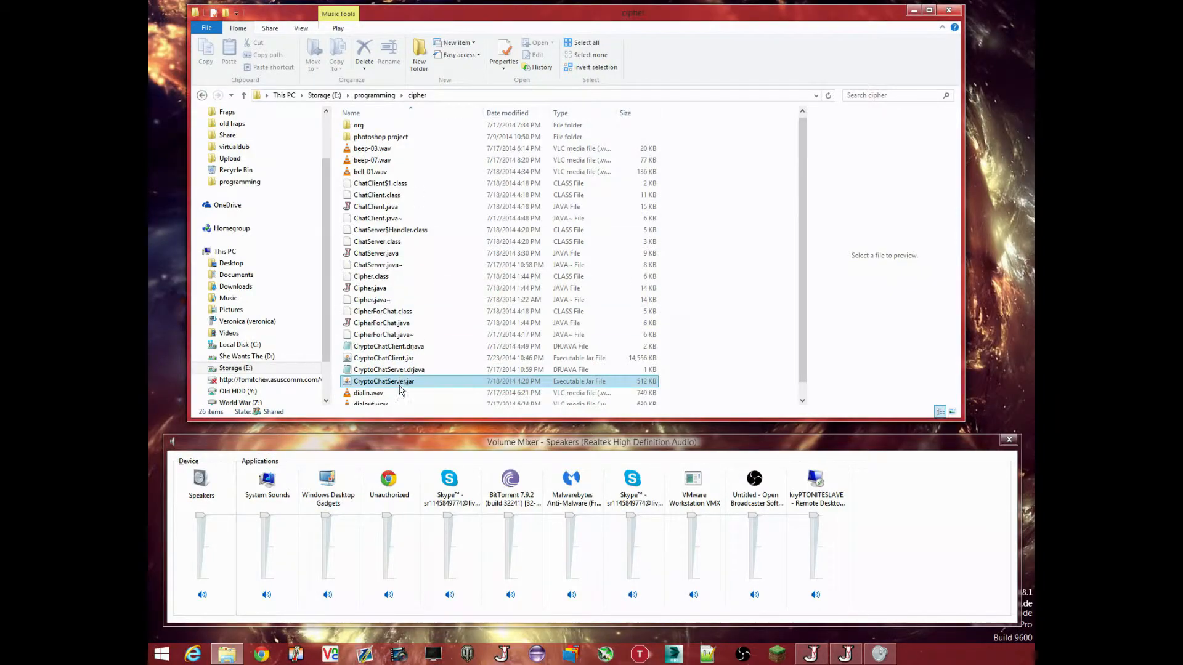
pyautogui.moveTo(410, 381)
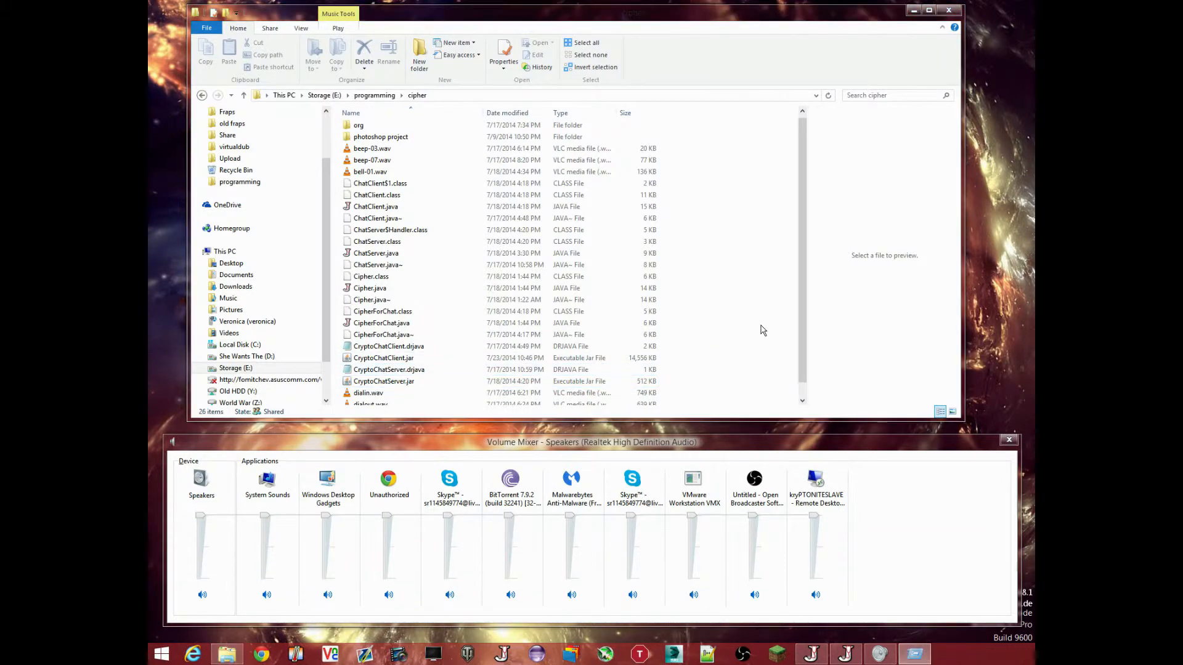
pyautogui.click(370, 171)
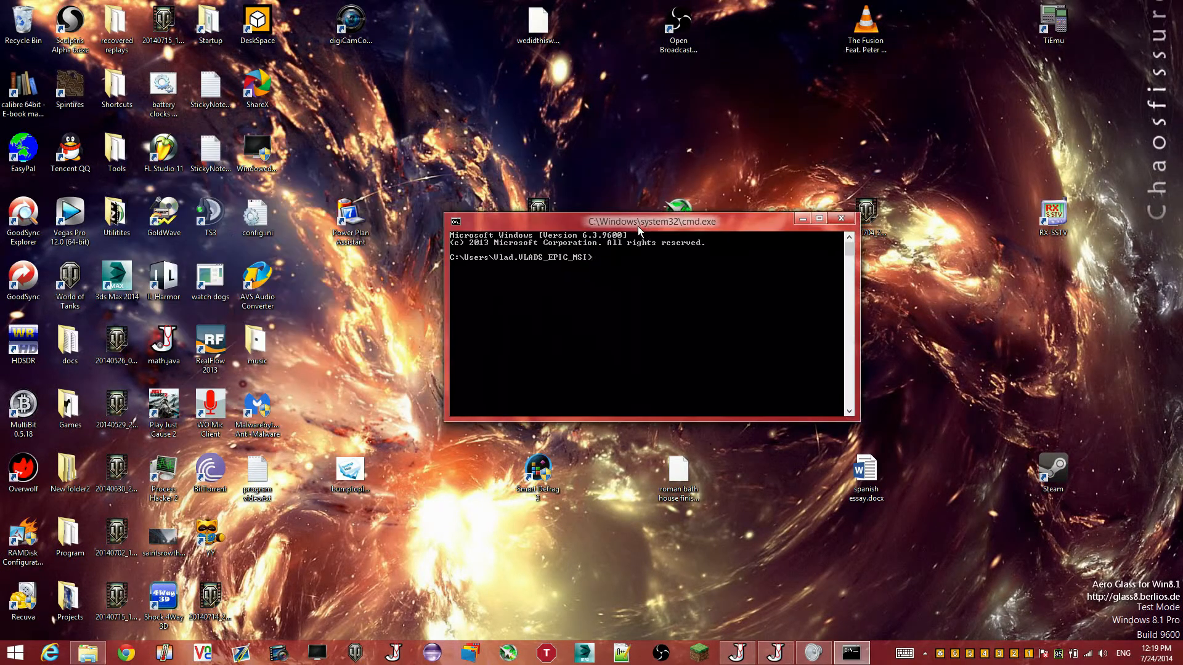
pyautogui.moveTo(640, 221); pyautogui.dragTo(581, 255)
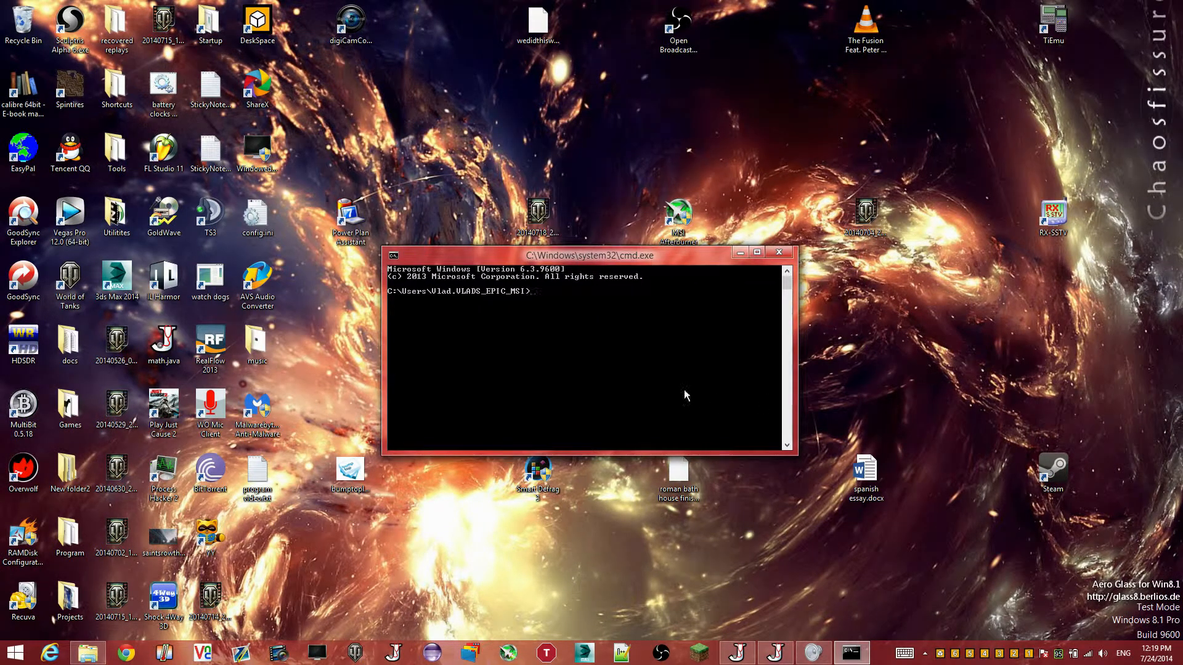
pyautogui.write('java -jar')
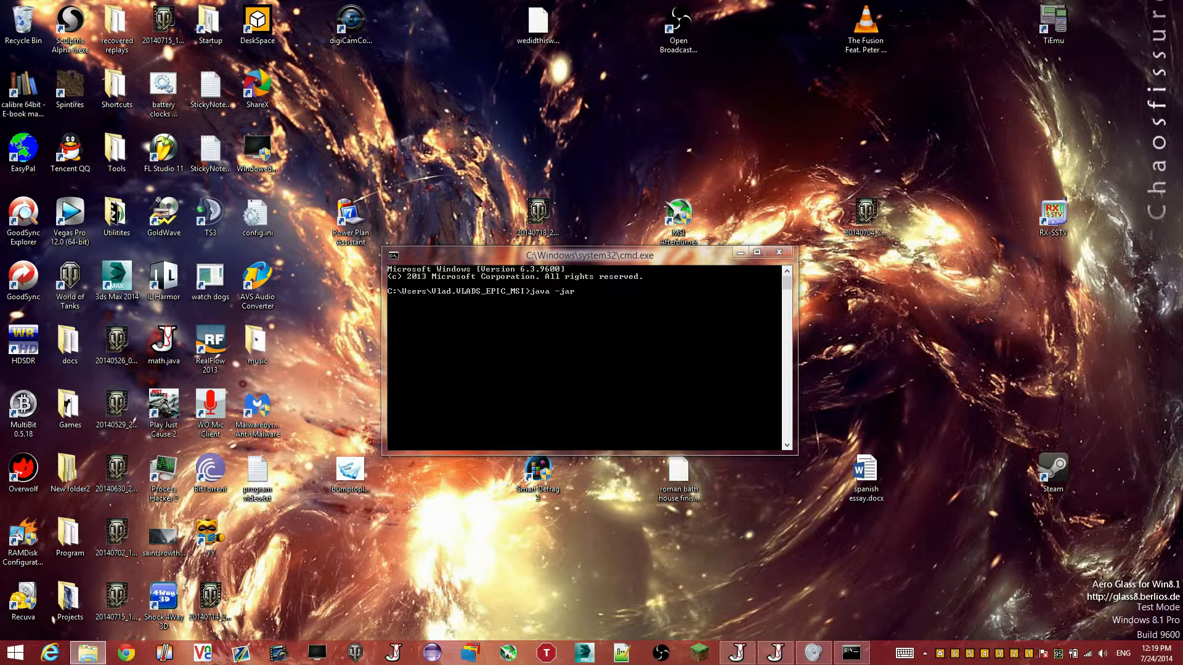
pyautogui.write('E:\\programming\\cipher\\CryptoChatServer.jar')
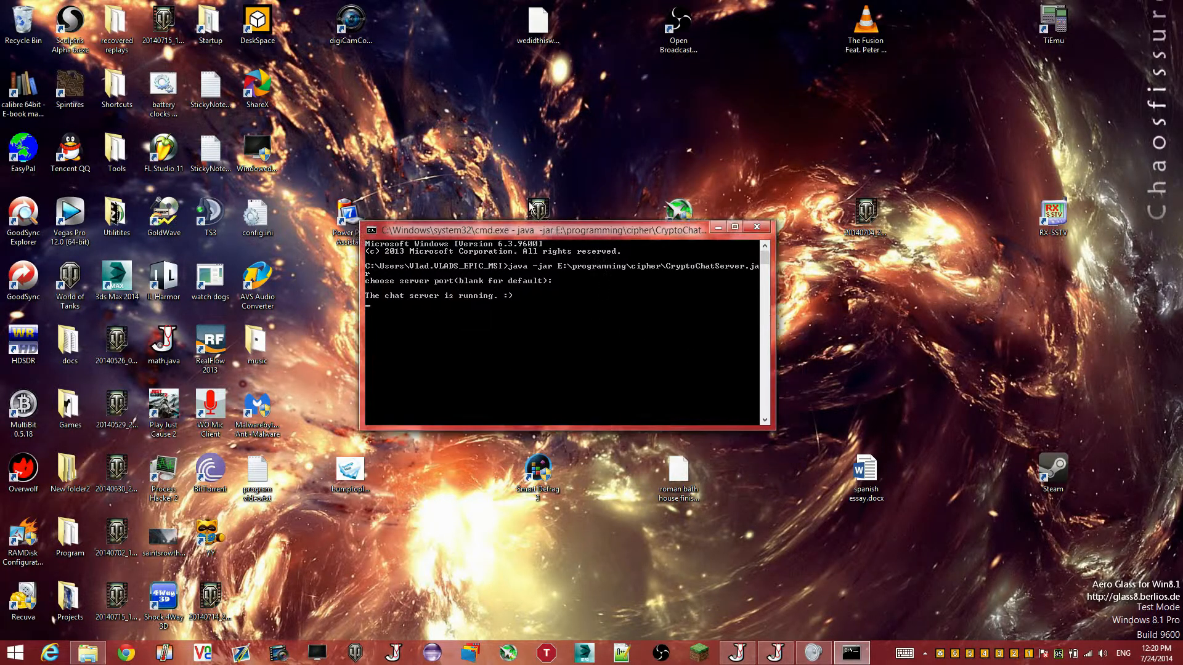
pyautogui.moveTo(562, 228); pyautogui.dragTo(226, 44)
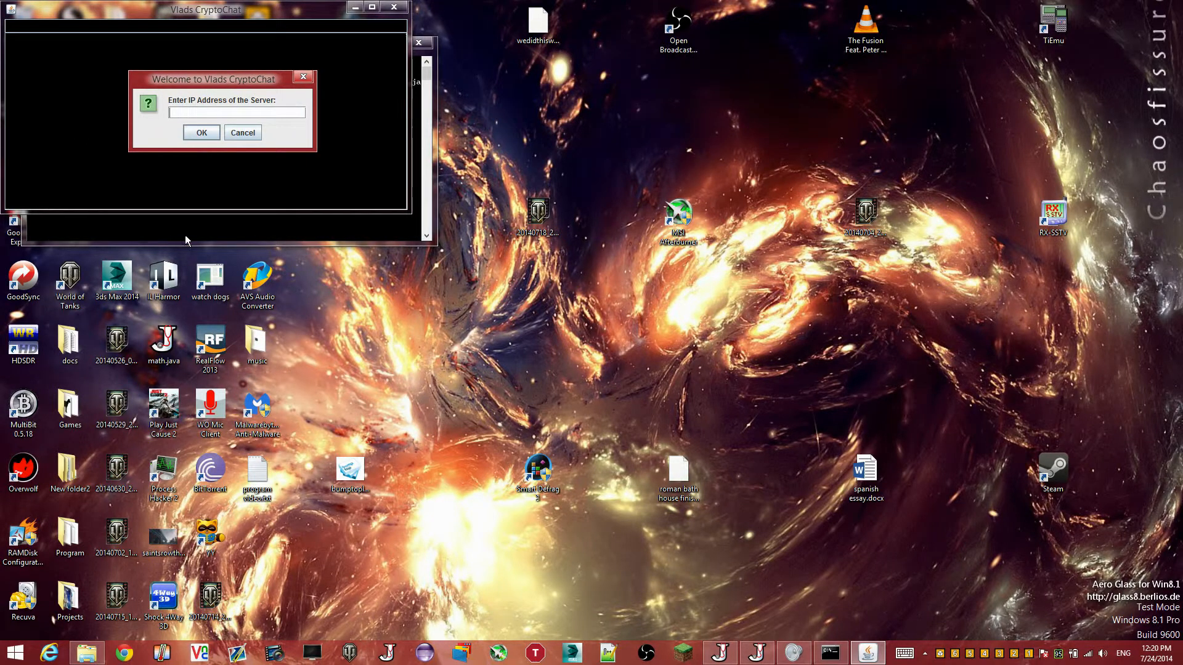
pyautogui.click(201, 133)
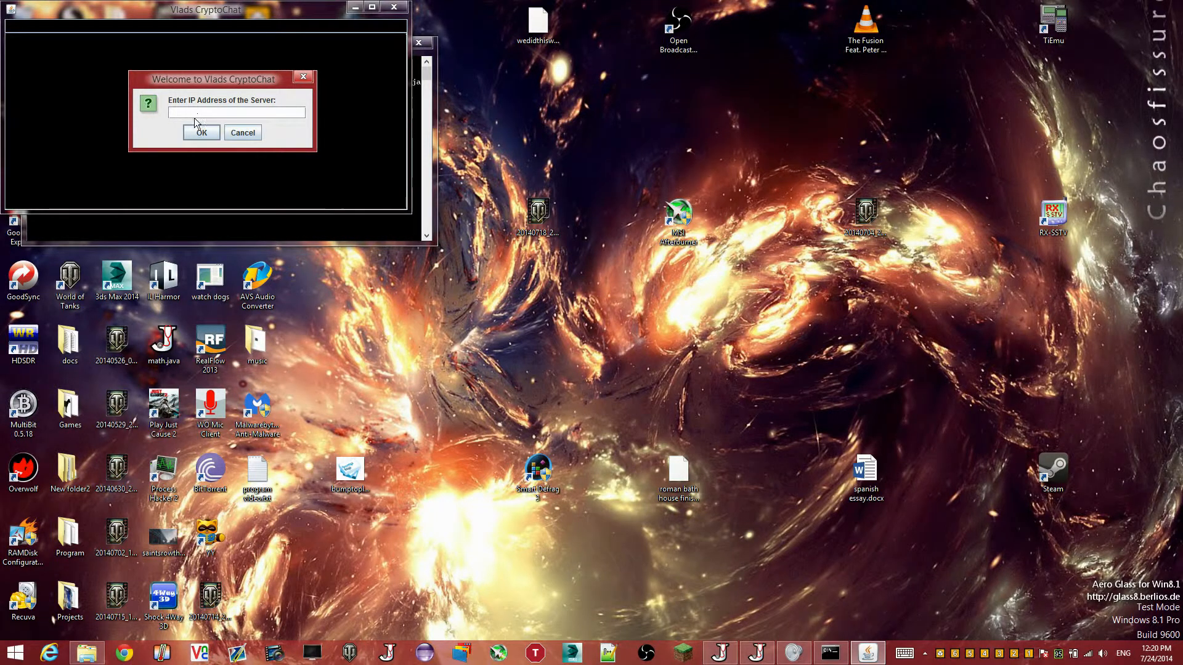
pyautogui.click(201, 132)
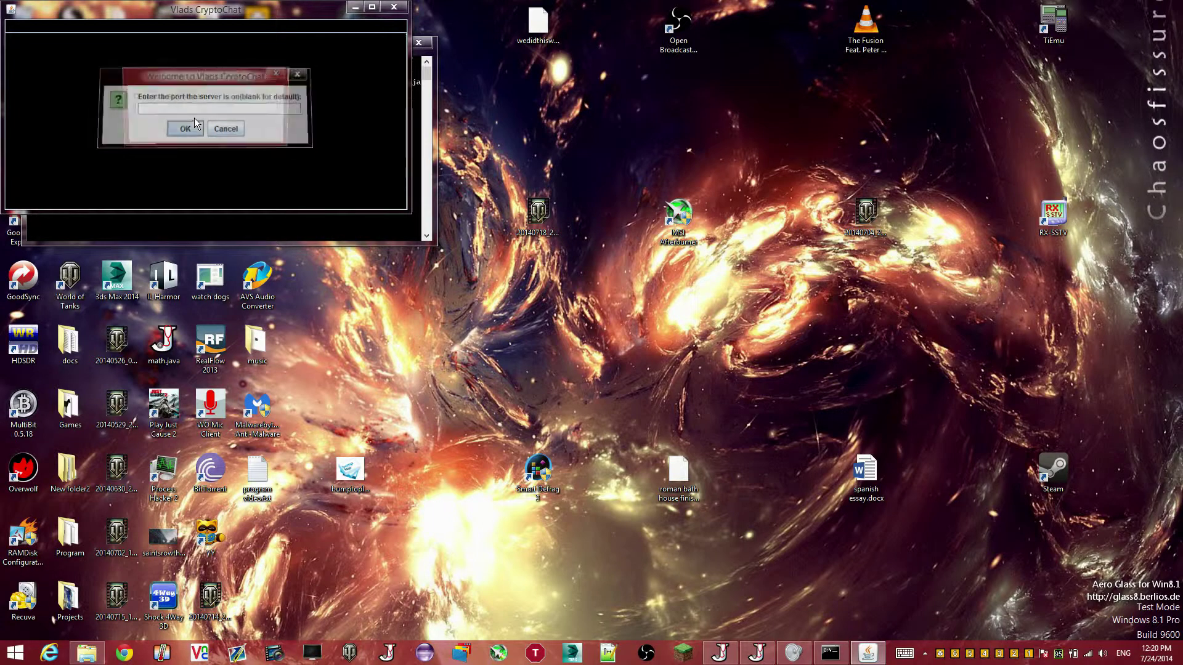
pyautogui.click(185, 128)
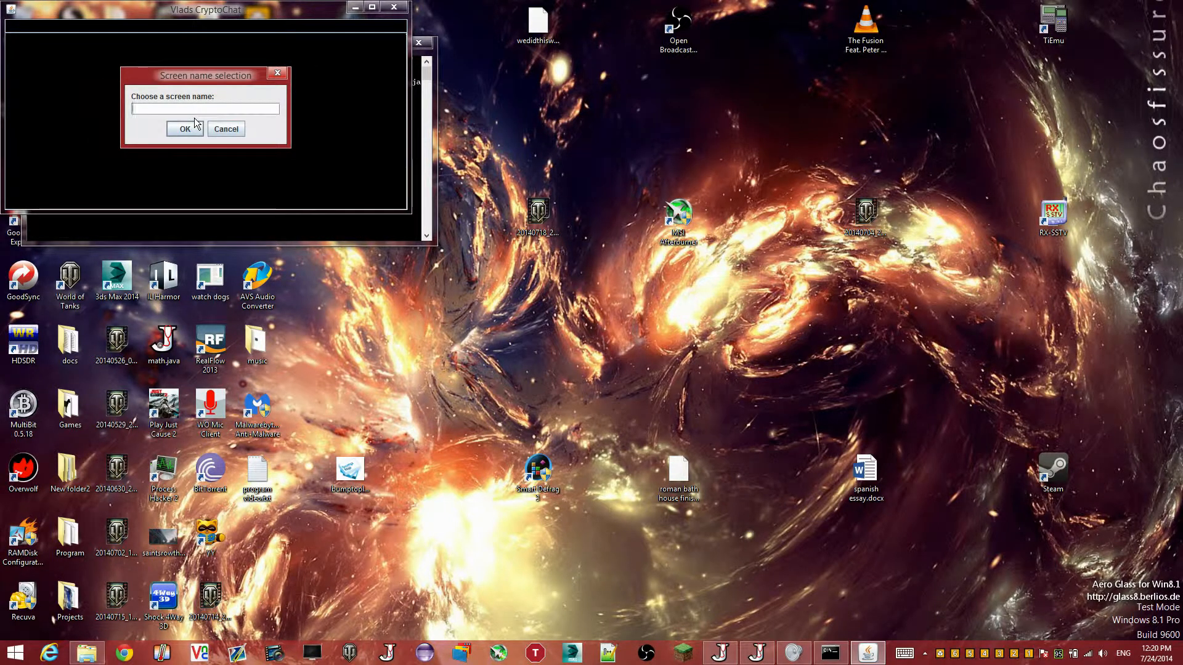
pyautogui.write('vlad')
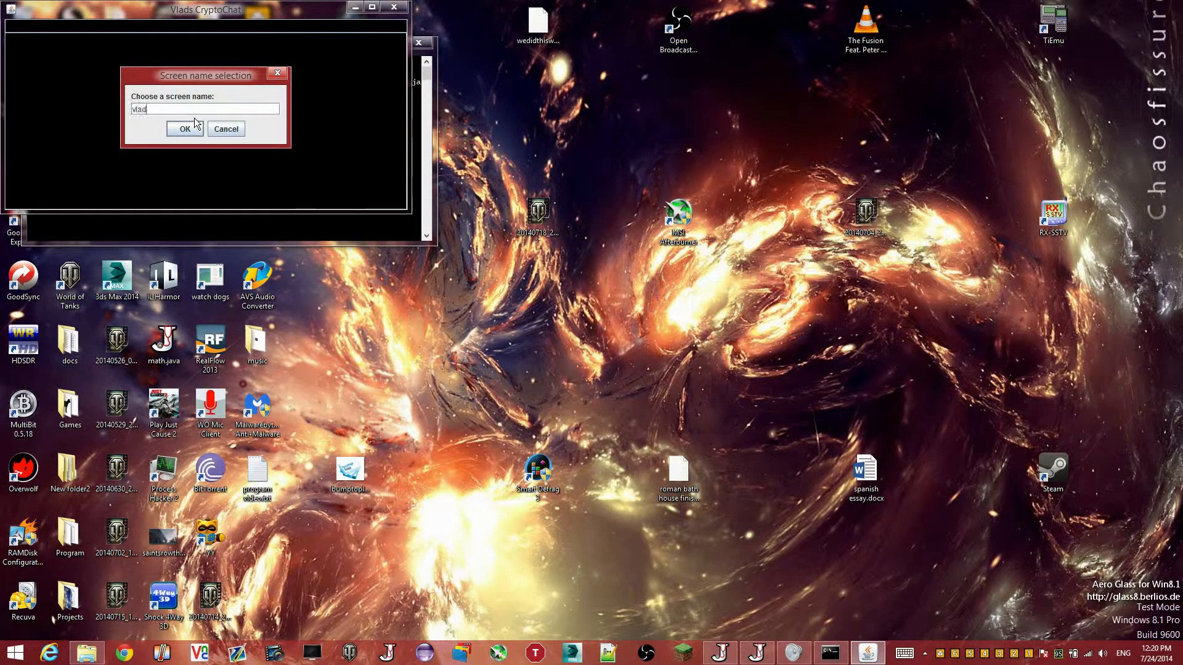
pyautogui.click(185, 129)
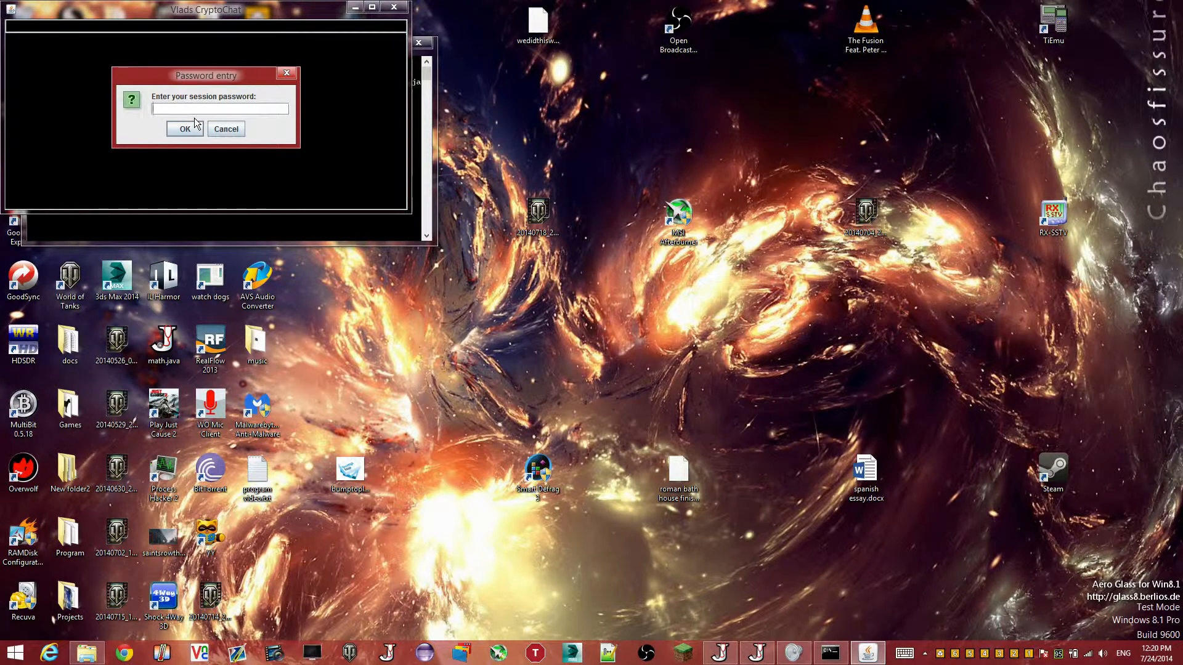
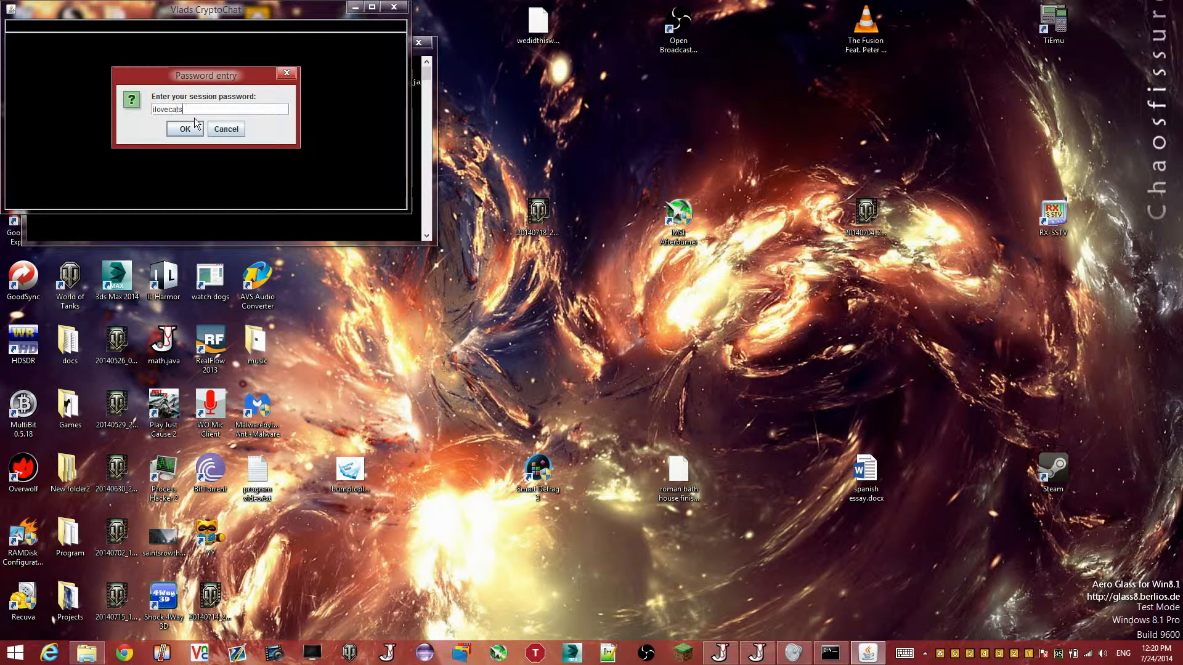
pyautogui.click(184, 129)
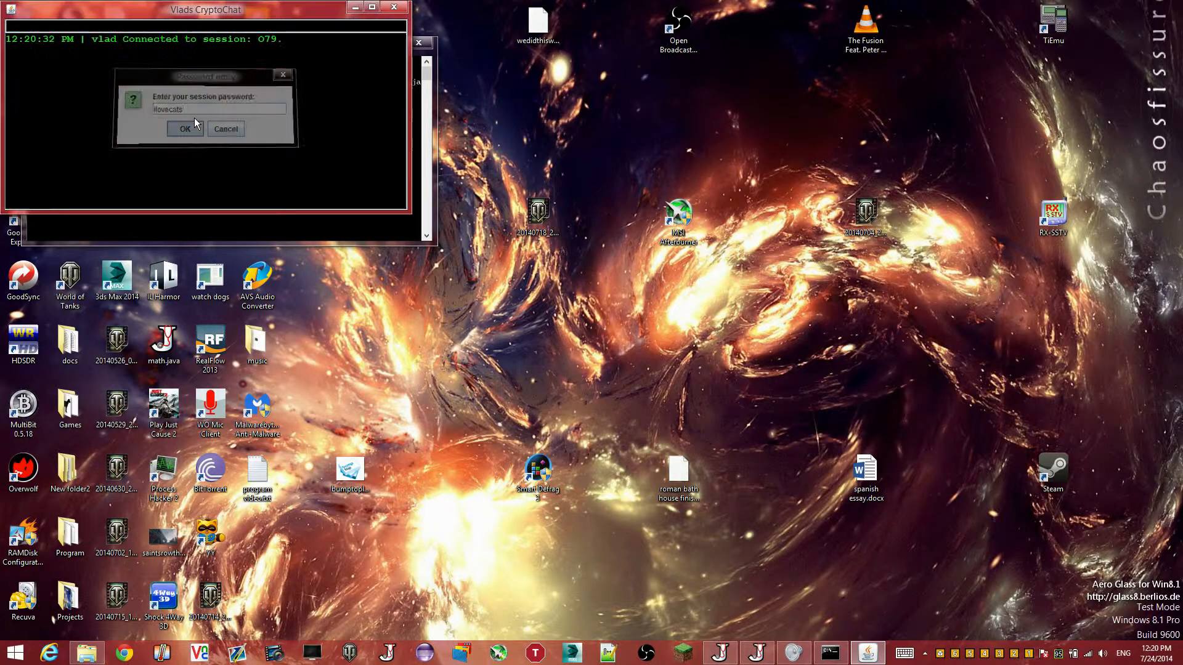
pyautogui.click(185, 129)
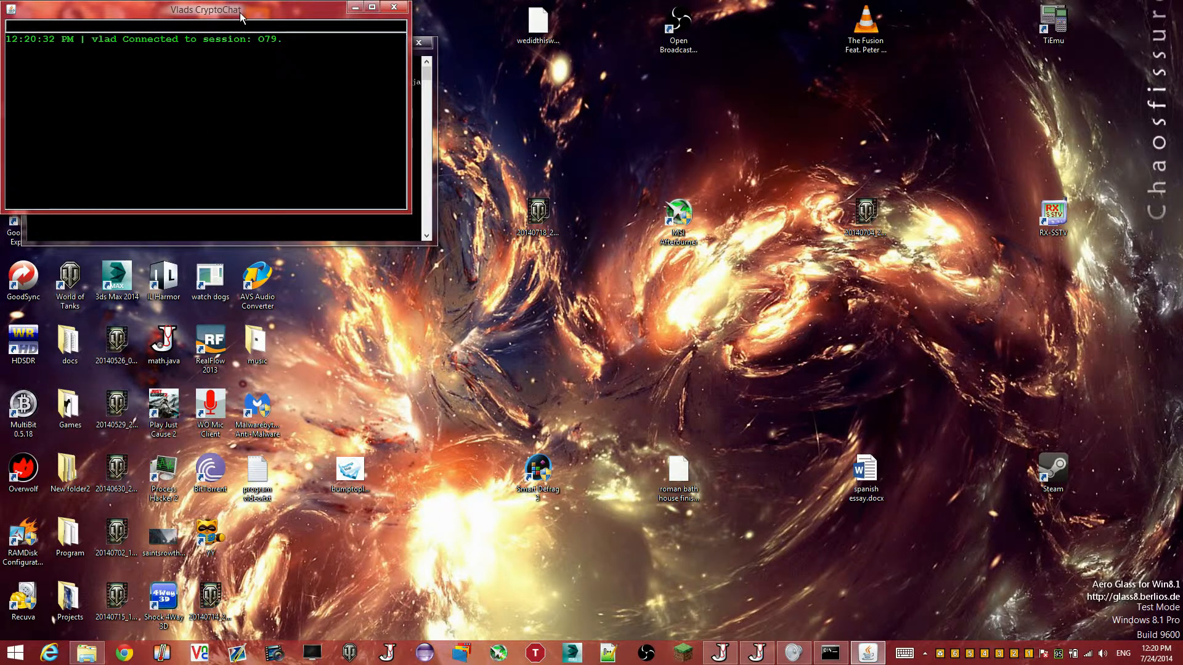
pyautogui.moveTo(204, 10); pyautogui.dragTo(793, 225)
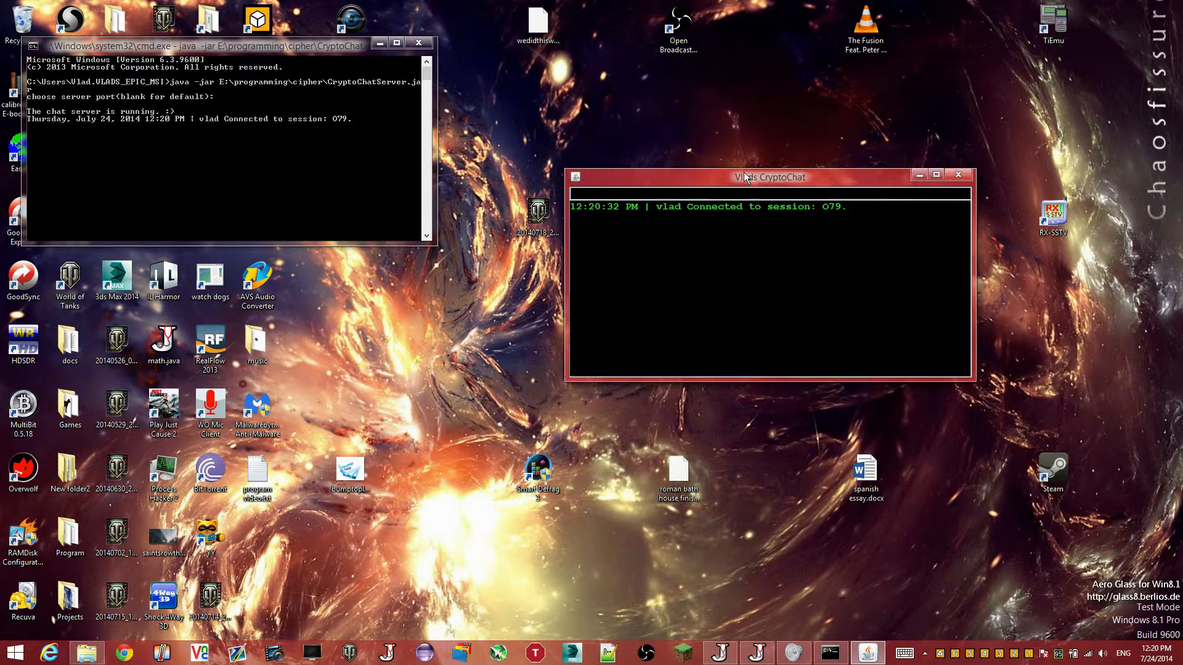
# Step: Send 'hello' from vlad's client and shift its chat window to the upper right
pyautogui.moveTo(769, 177); pyautogui.dragTo(749, 119)
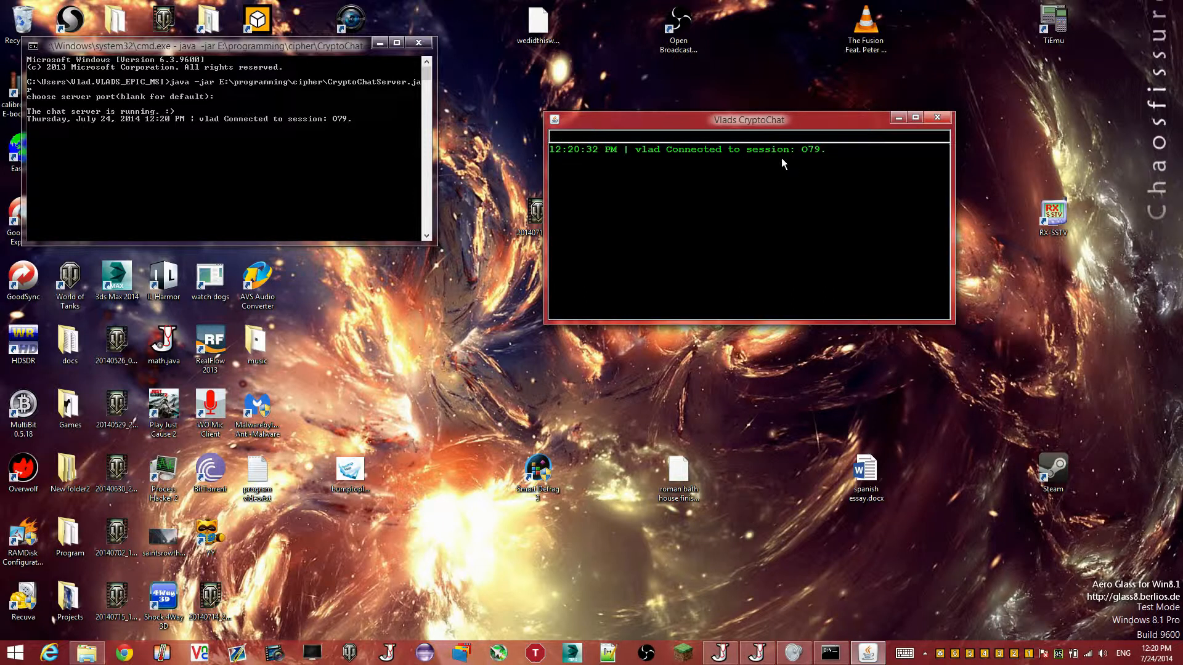
pyautogui.moveTo(818, 150)
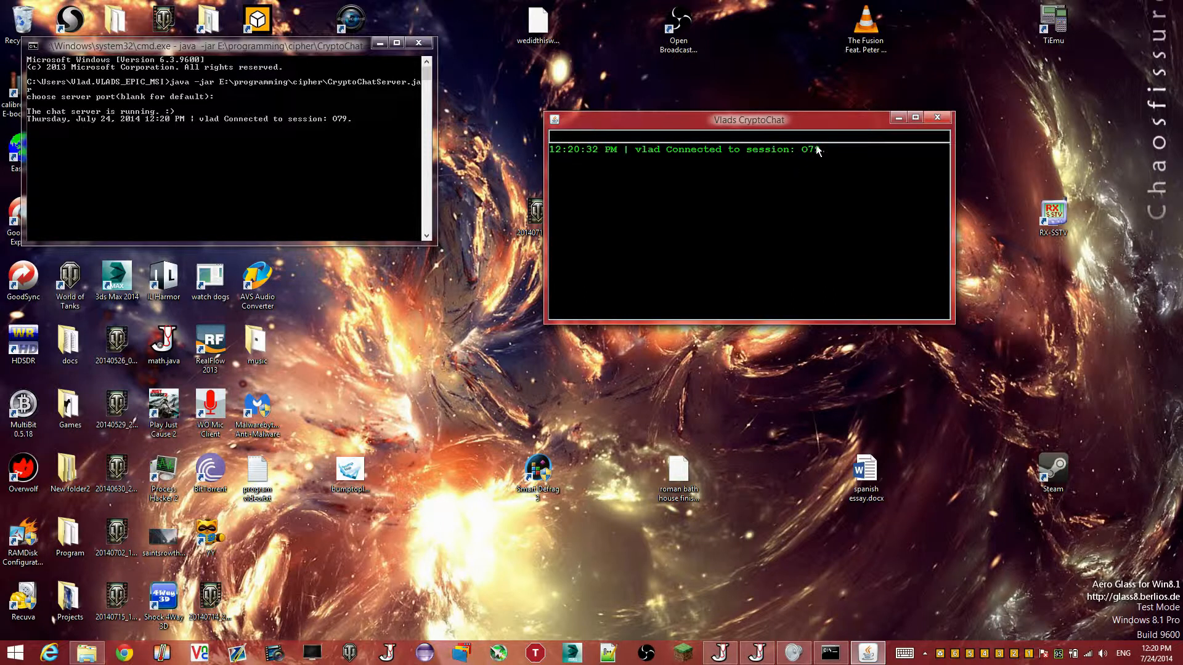
pyautogui.write('hell')
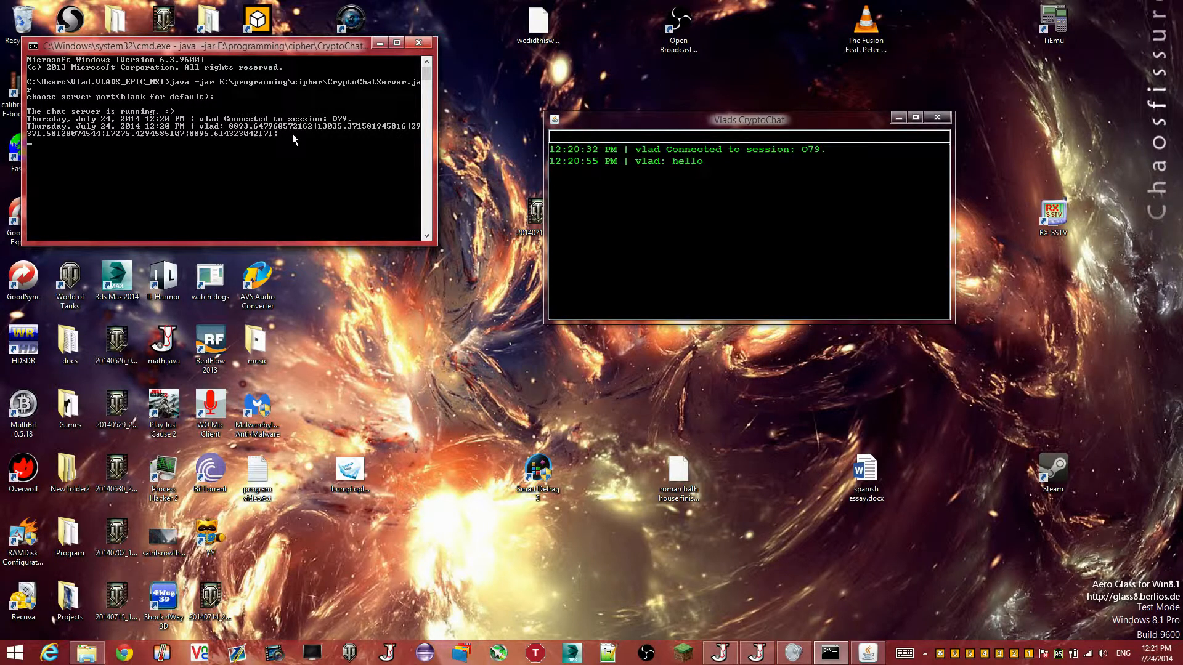
pyautogui.moveTo(301, 136)
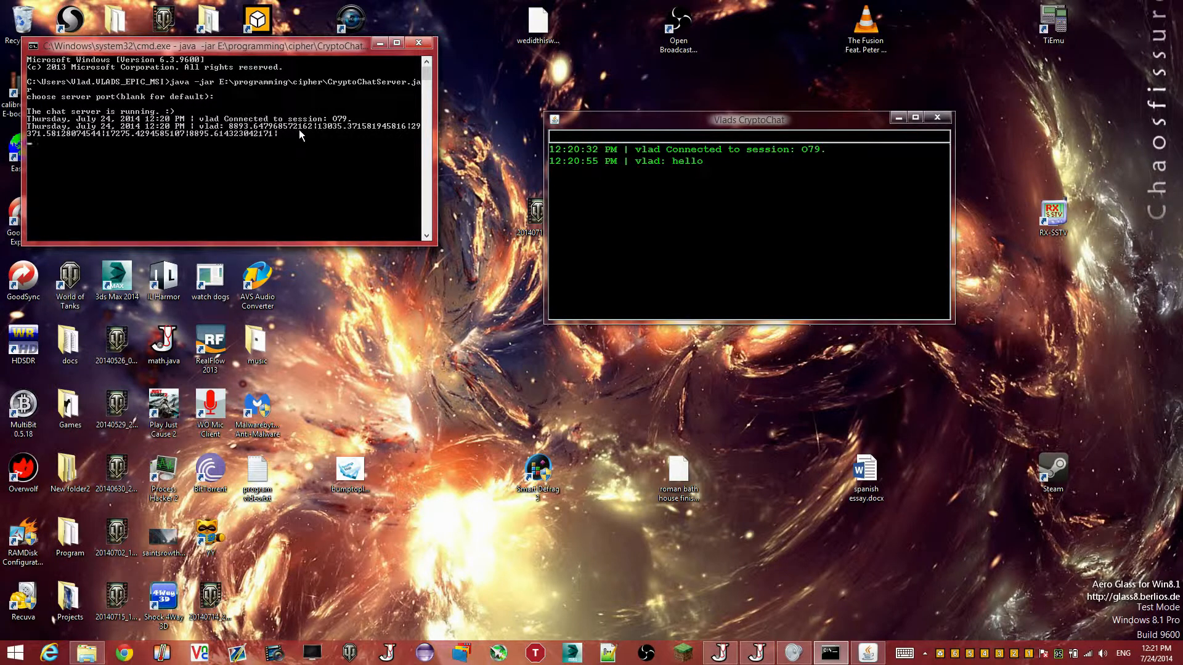
pyautogui.moveTo(749, 119); pyautogui.dragTo(816, 91)
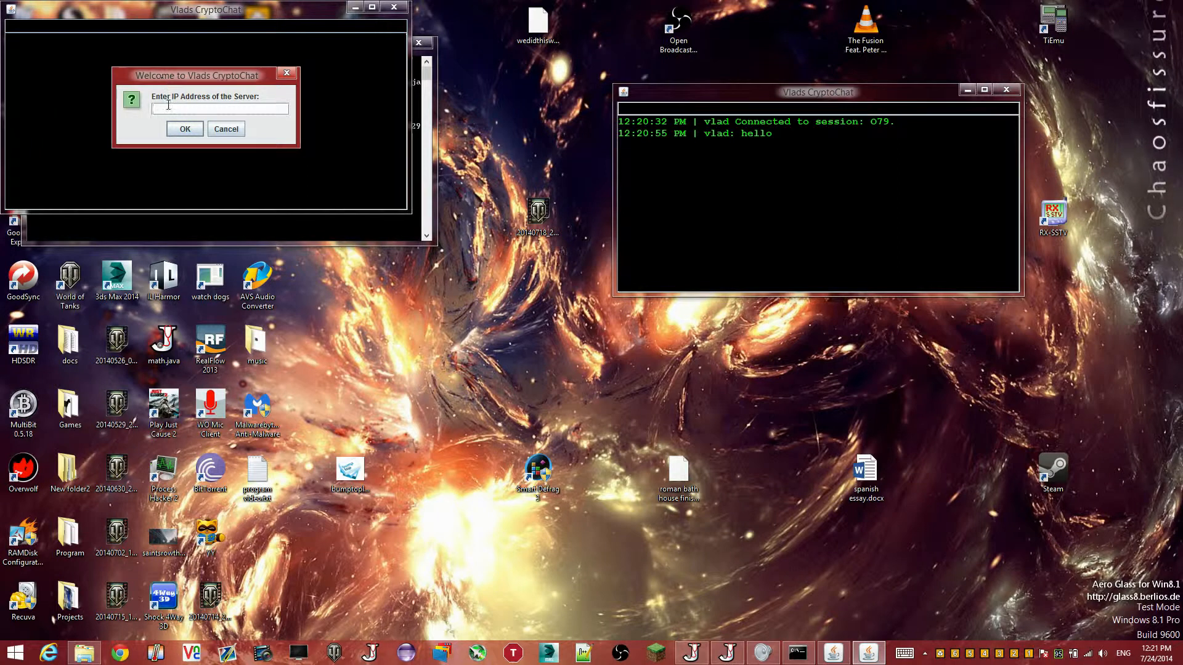
# Step: Join a second client as bob on the default IP and port with the shared password
pyautogui.click(185, 128)
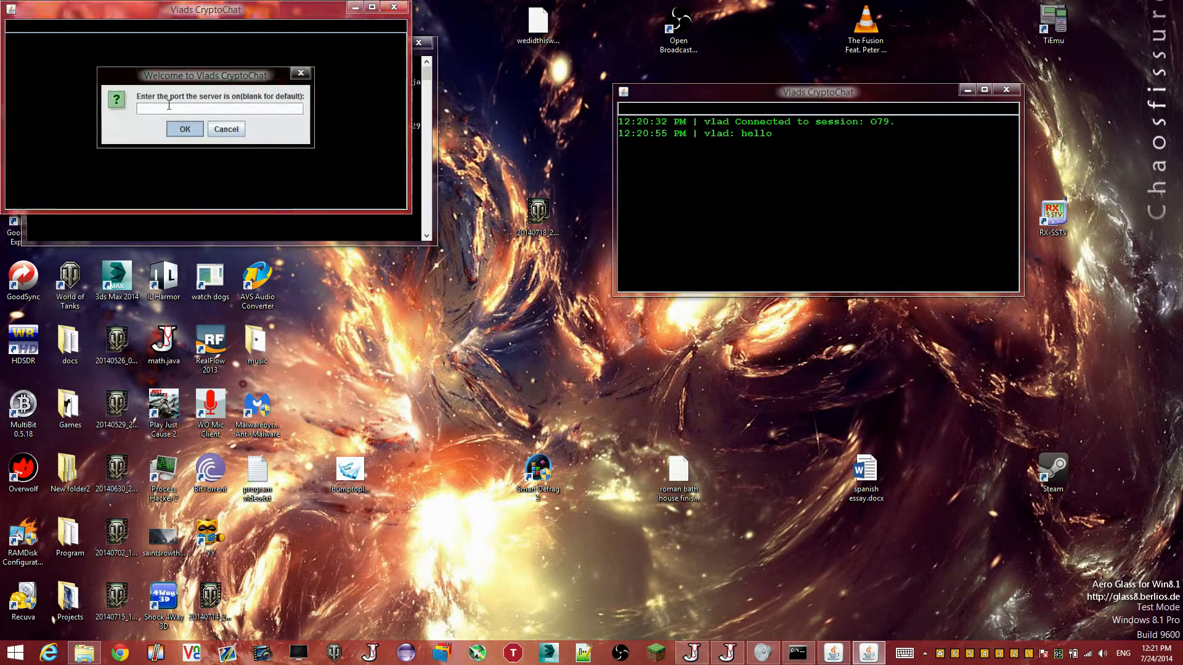
pyautogui.click(184, 128)
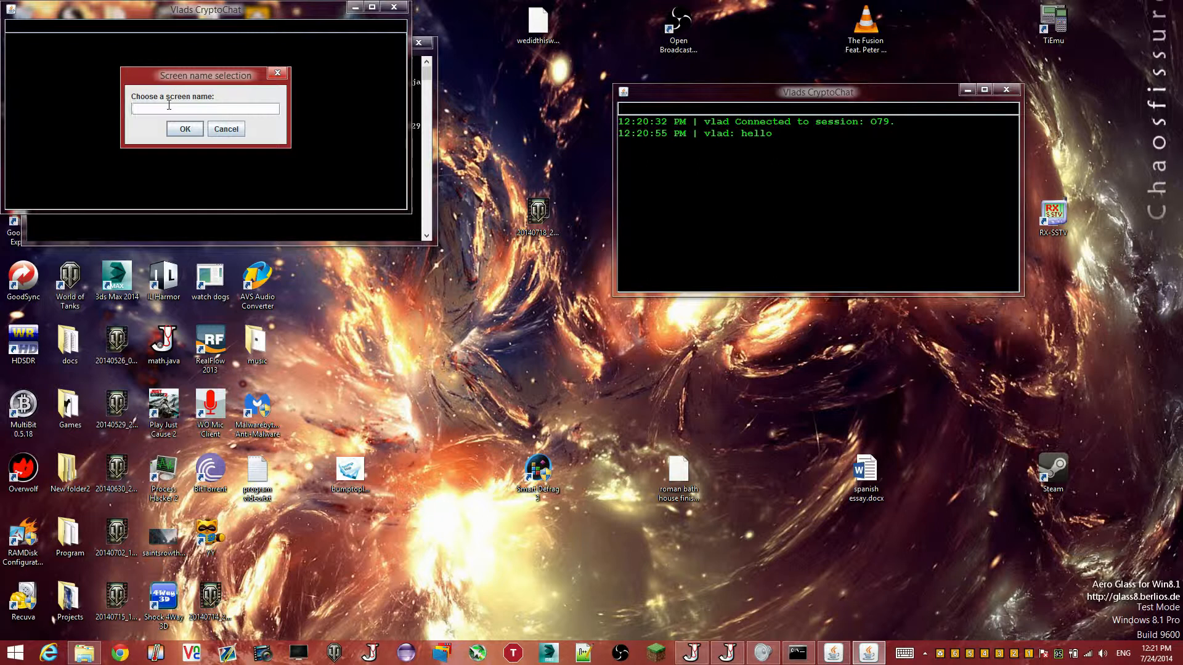
pyautogui.click(184, 129)
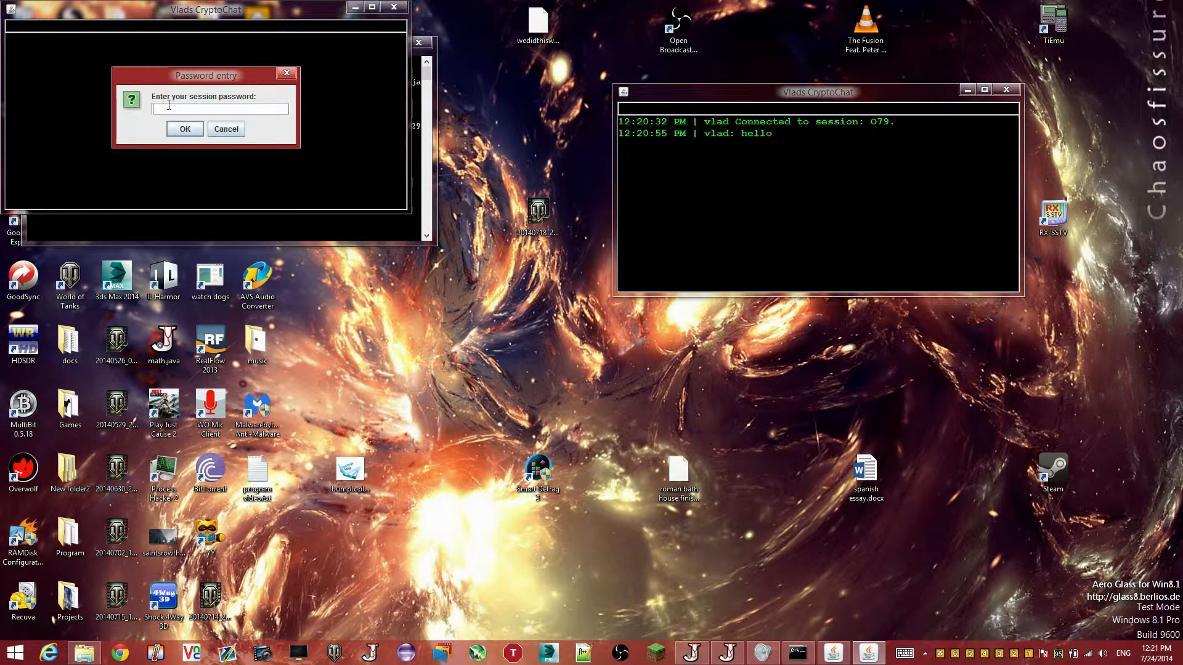
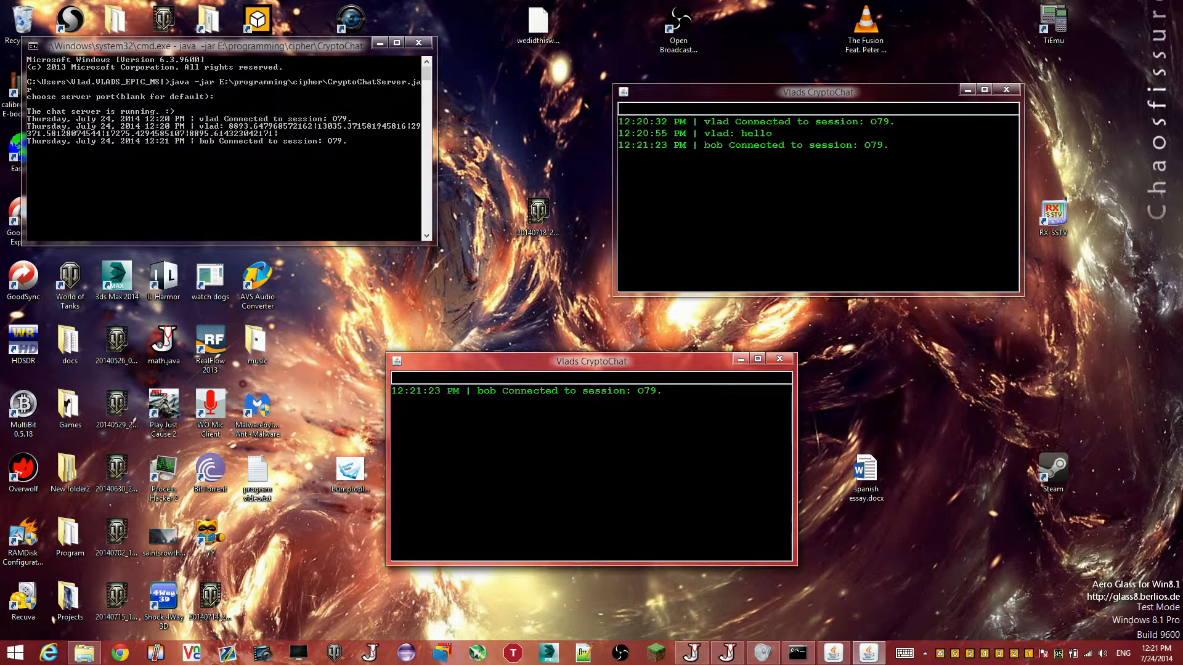
pyautogui.moveTo(583, 439)
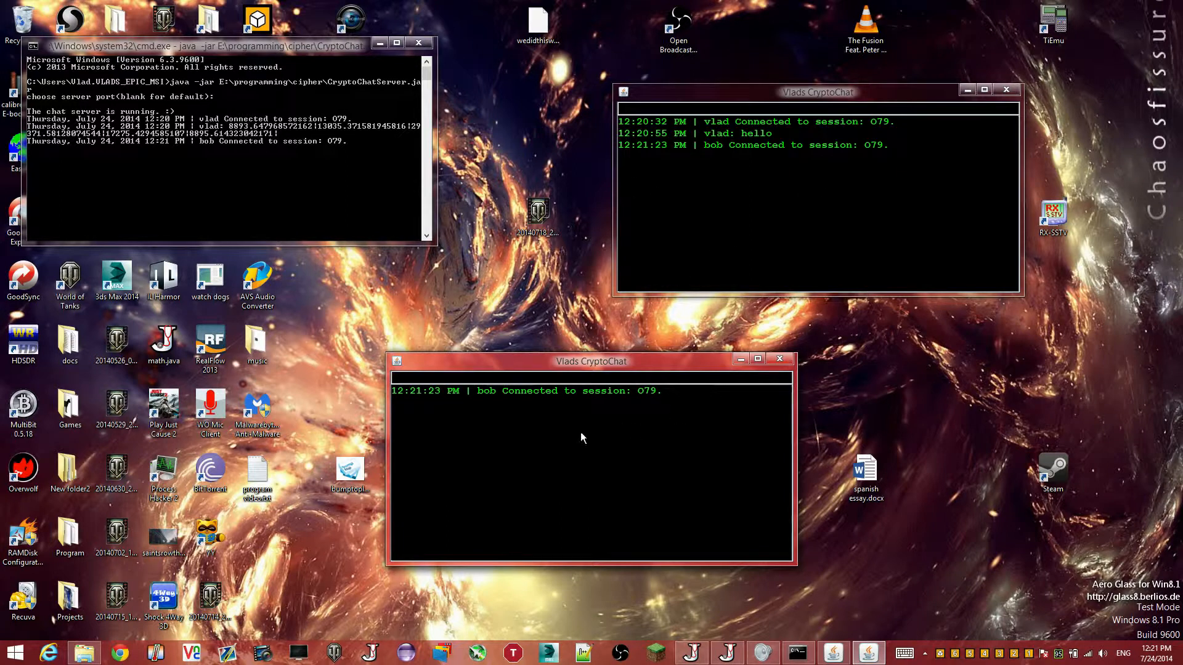
pyautogui.moveTo(478, 453)
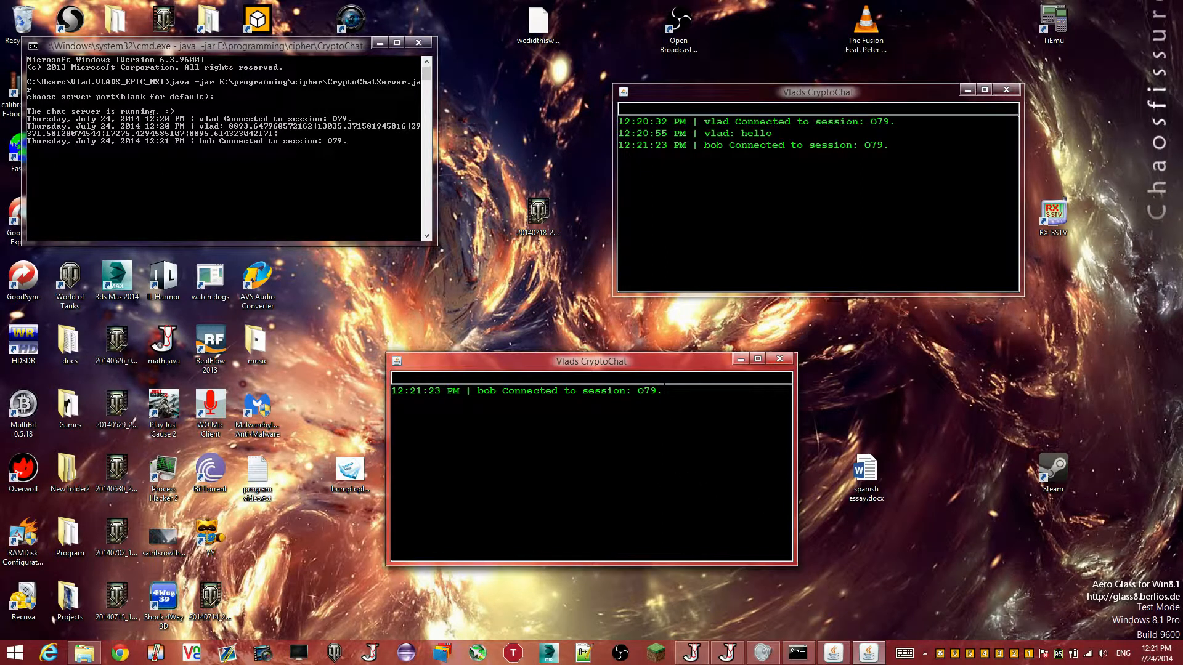
# Step: Send hello, asdasd and dsfgdsfg from bob's client
pyautogui.write('hello')
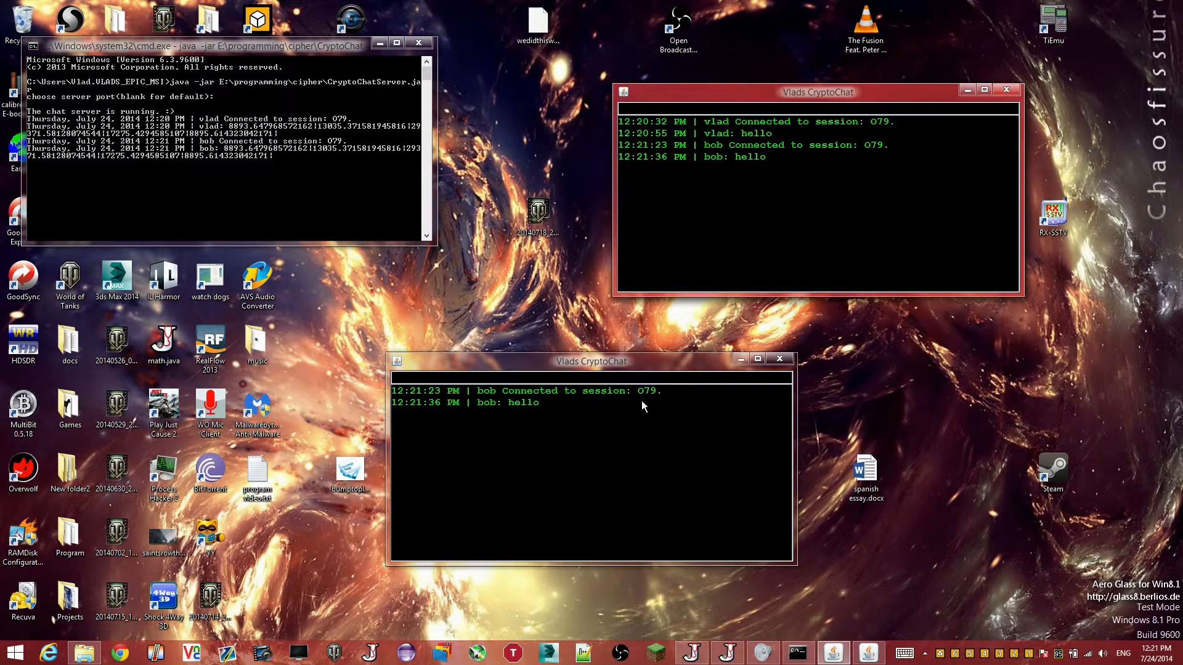
pyautogui.write('asdasd')
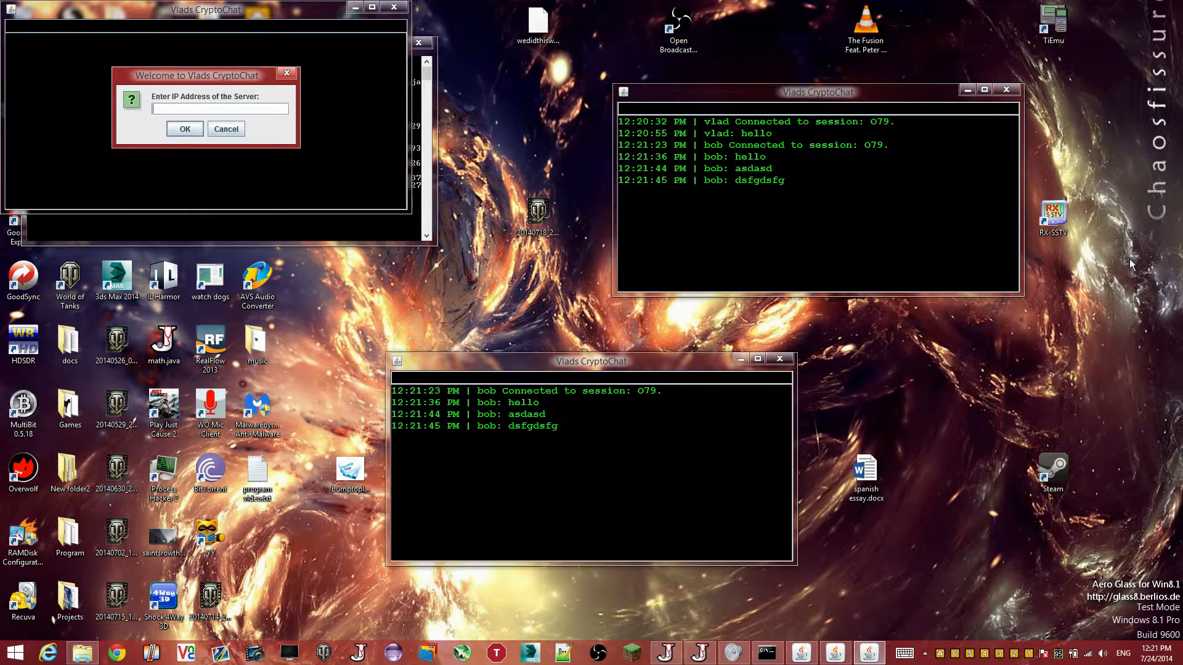
# Step: Join a third client as 'bobs douppelganger' using a different session password
pyautogui.click(185, 129)
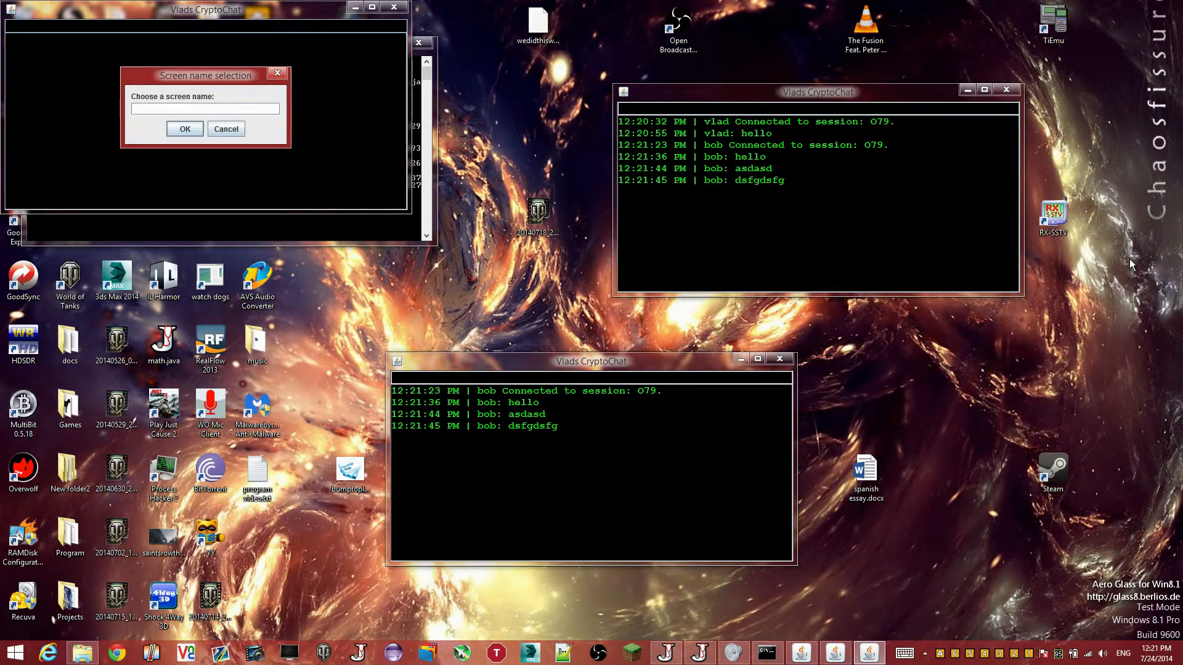
pyautogui.write('bobs')
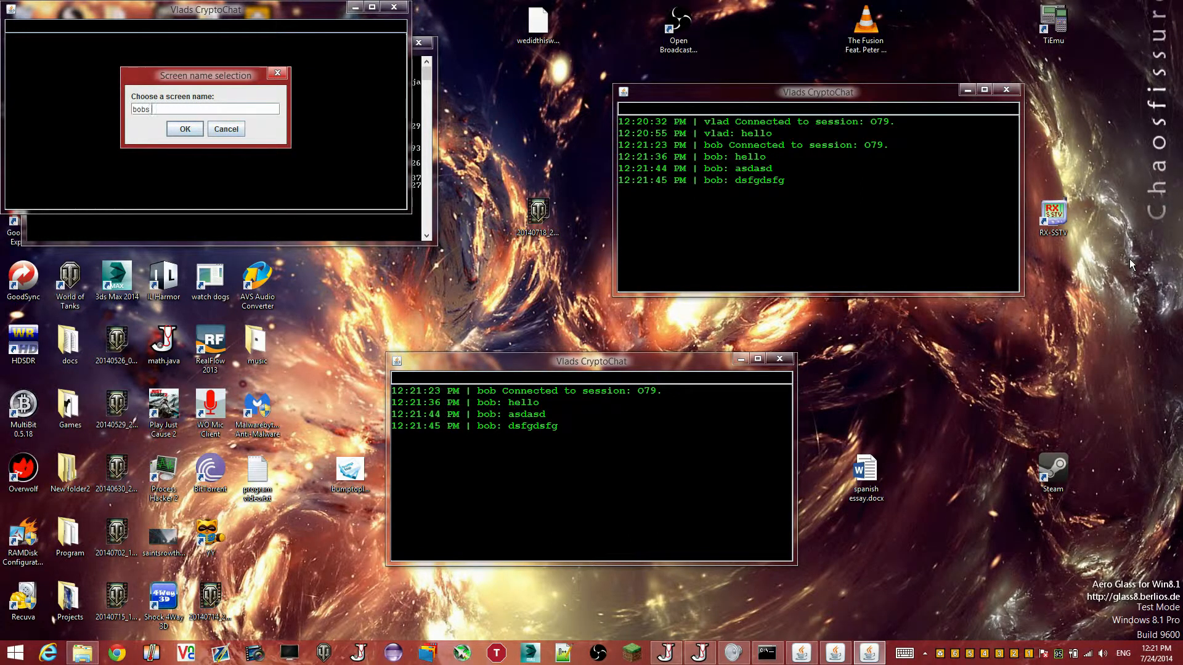
pyautogui.write('douppelgange')
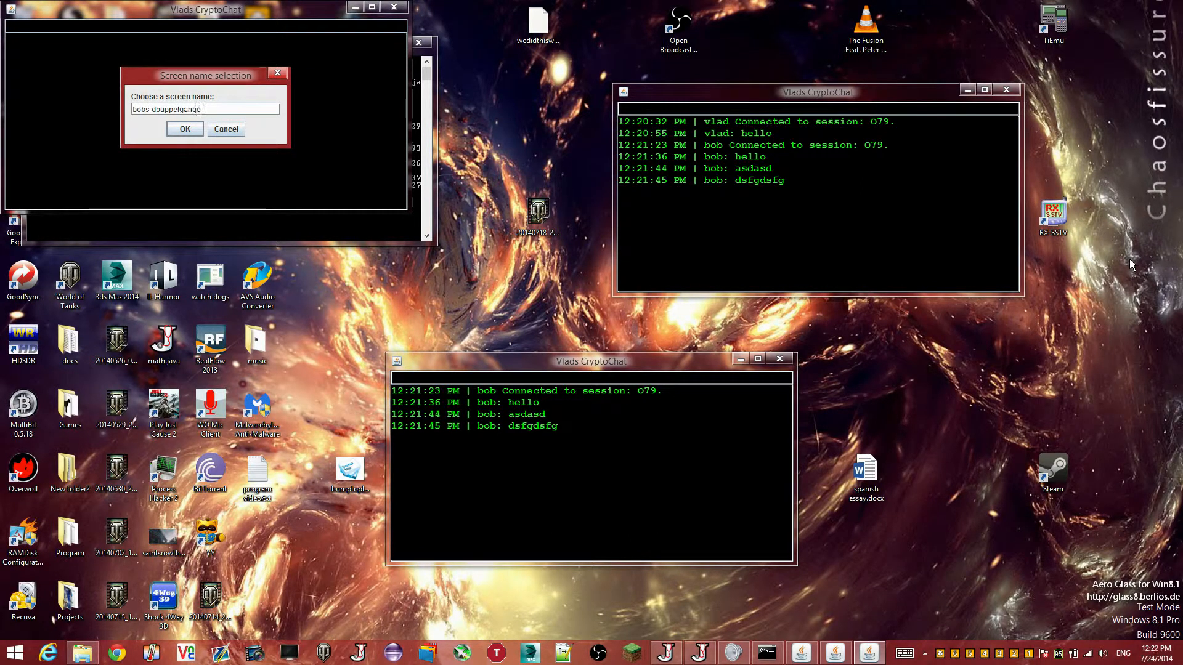
pyautogui.click(184, 129)
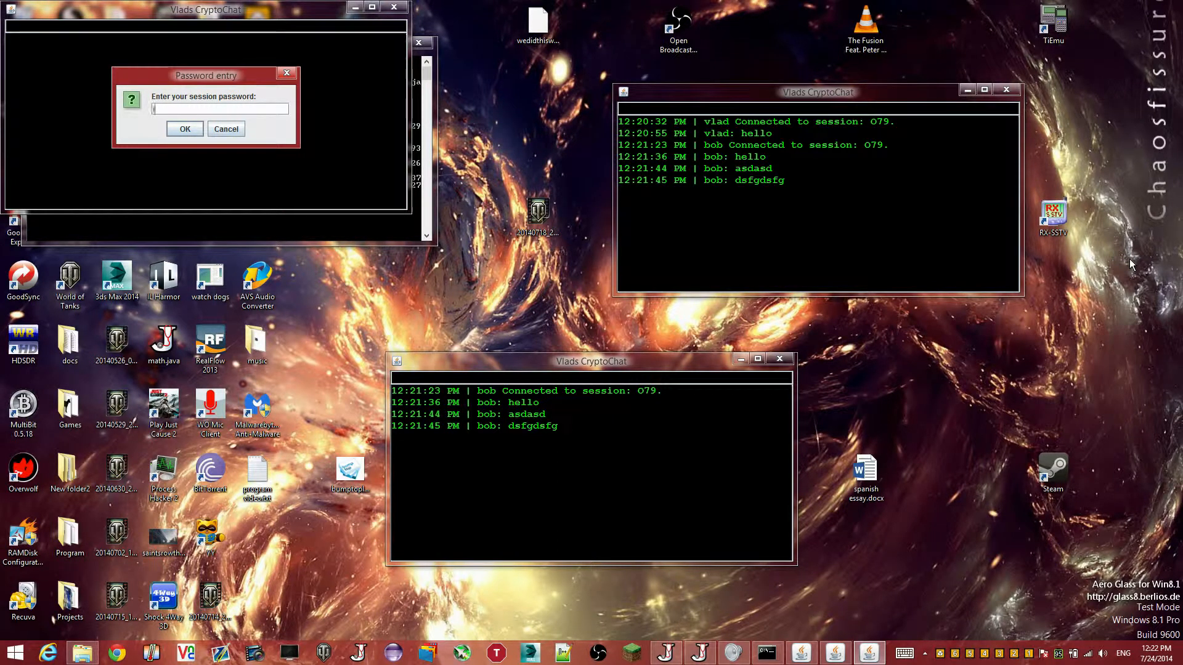
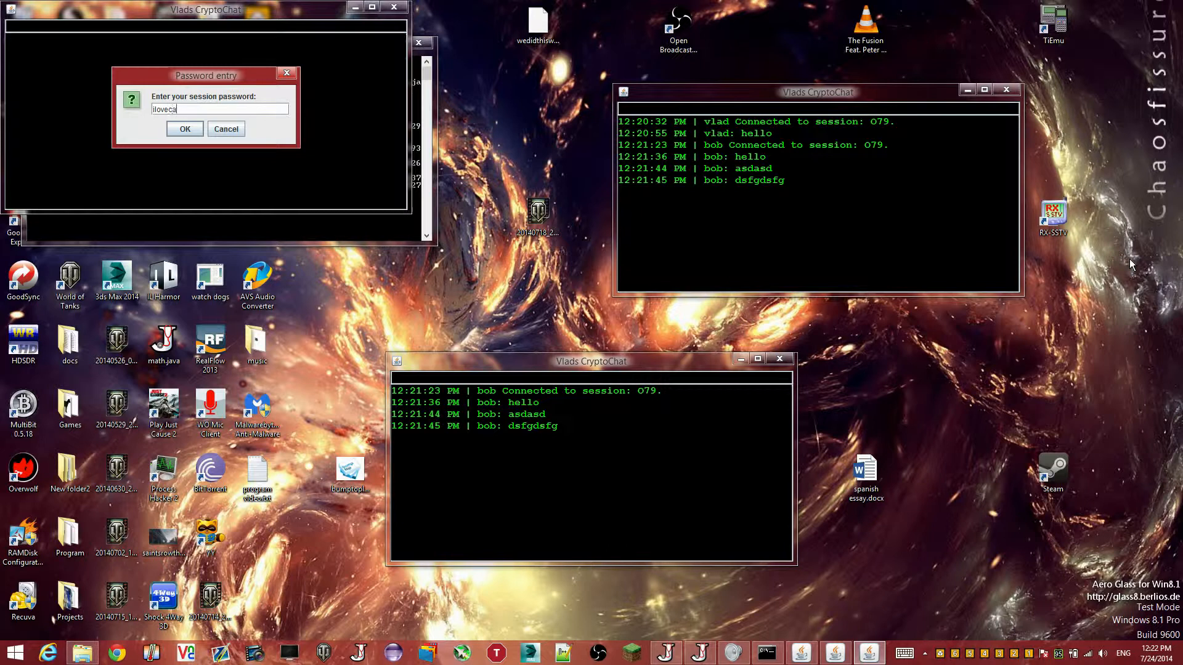
pyautogui.click(185, 129)
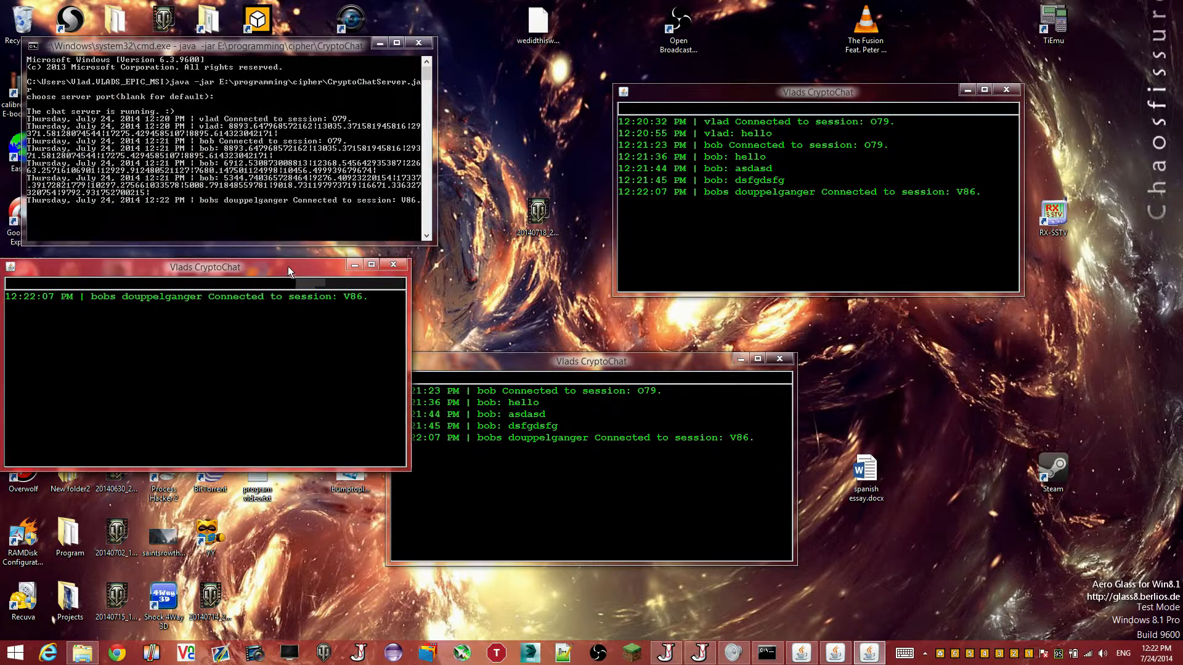
# Step: Post a message from the doppelganger client and move its window aside
pyautogui.write('asd')
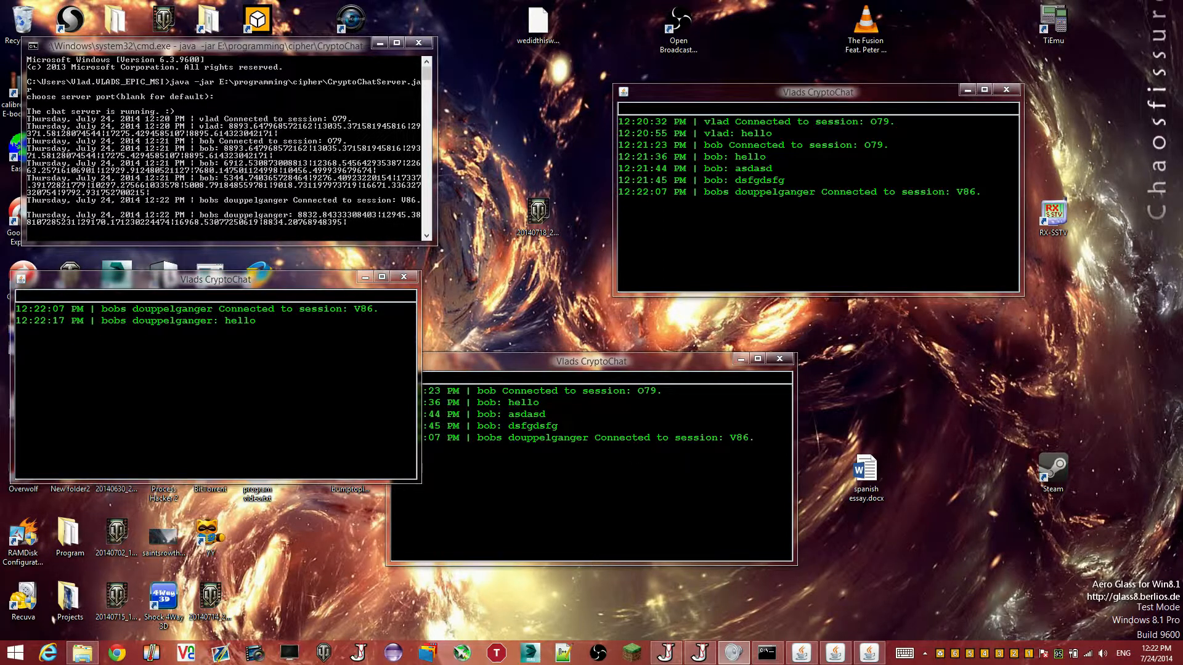
pyautogui.click(215, 279)
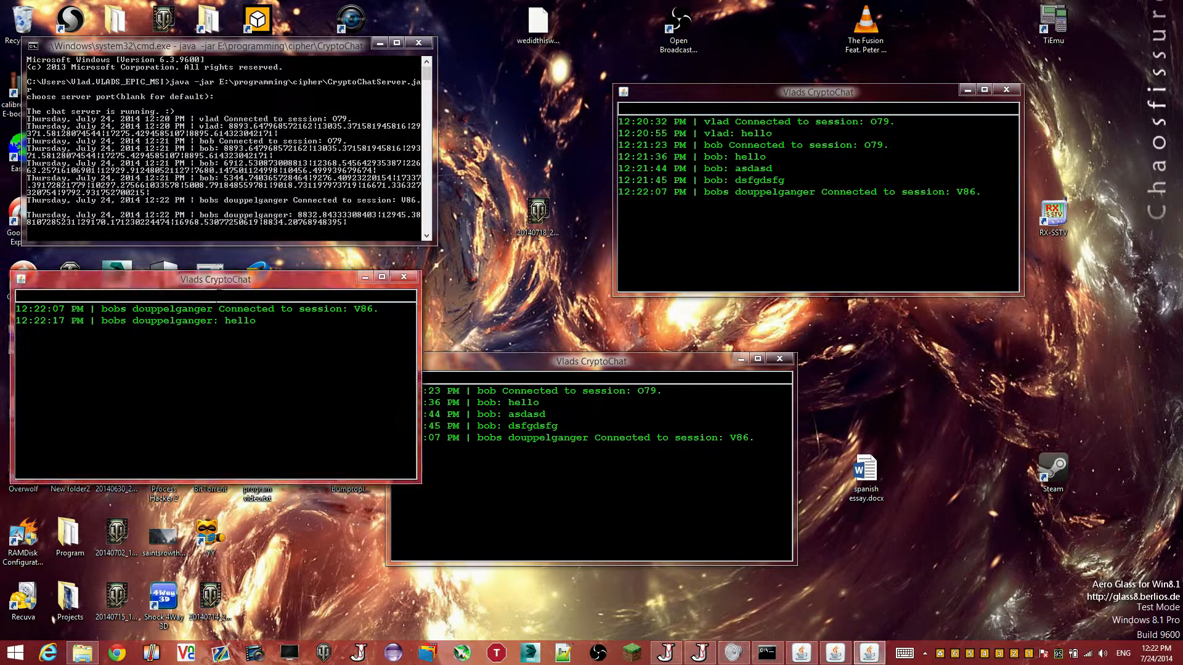
pyautogui.moveTo(591, 360); pyautogui.dragTo(748, 349)
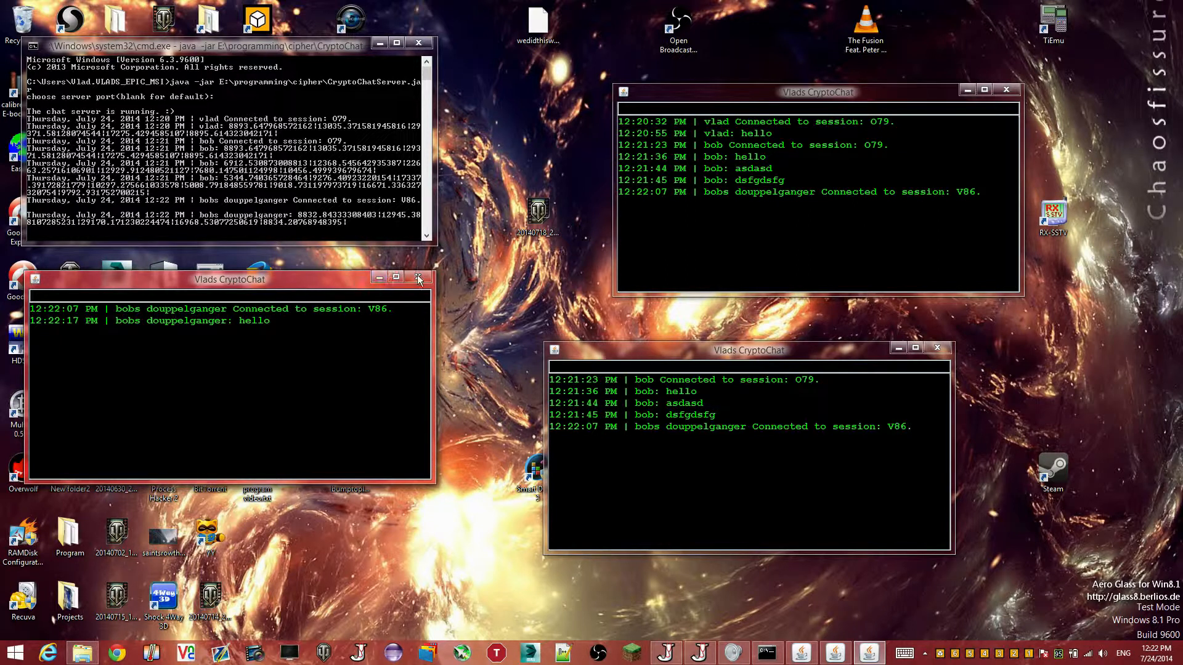
# Step: Close the bobs douppelganger client and reposition vlad's chat window
pyautogui.click(418, 278)
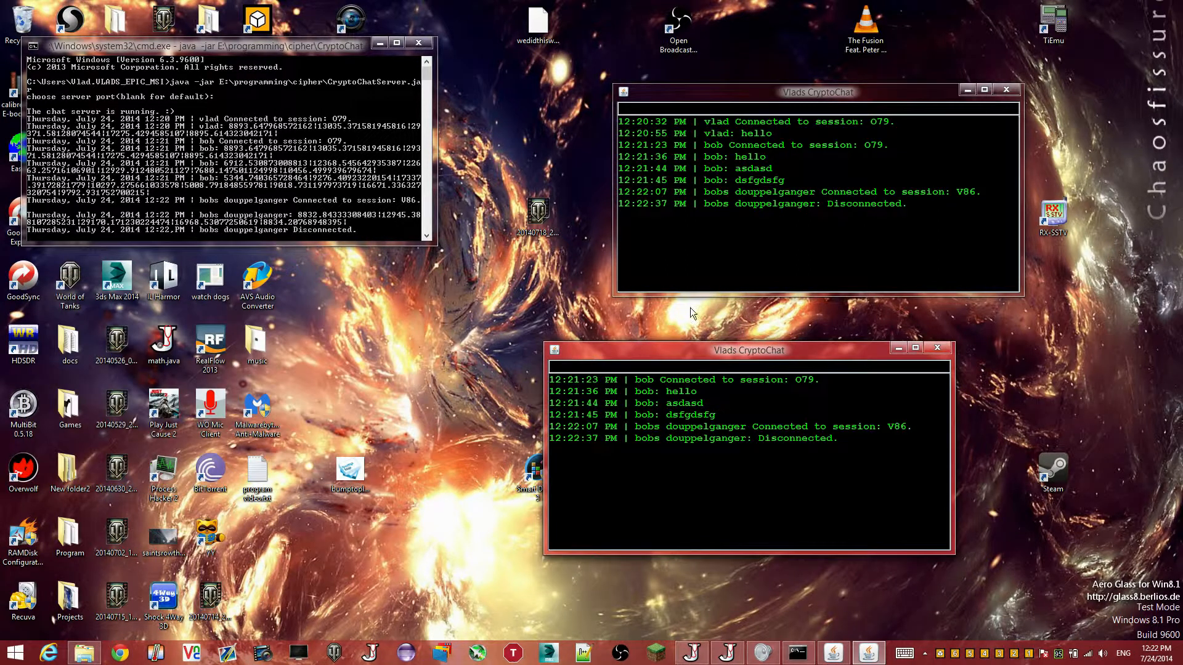
pyautogui.moveTo(731, 104)
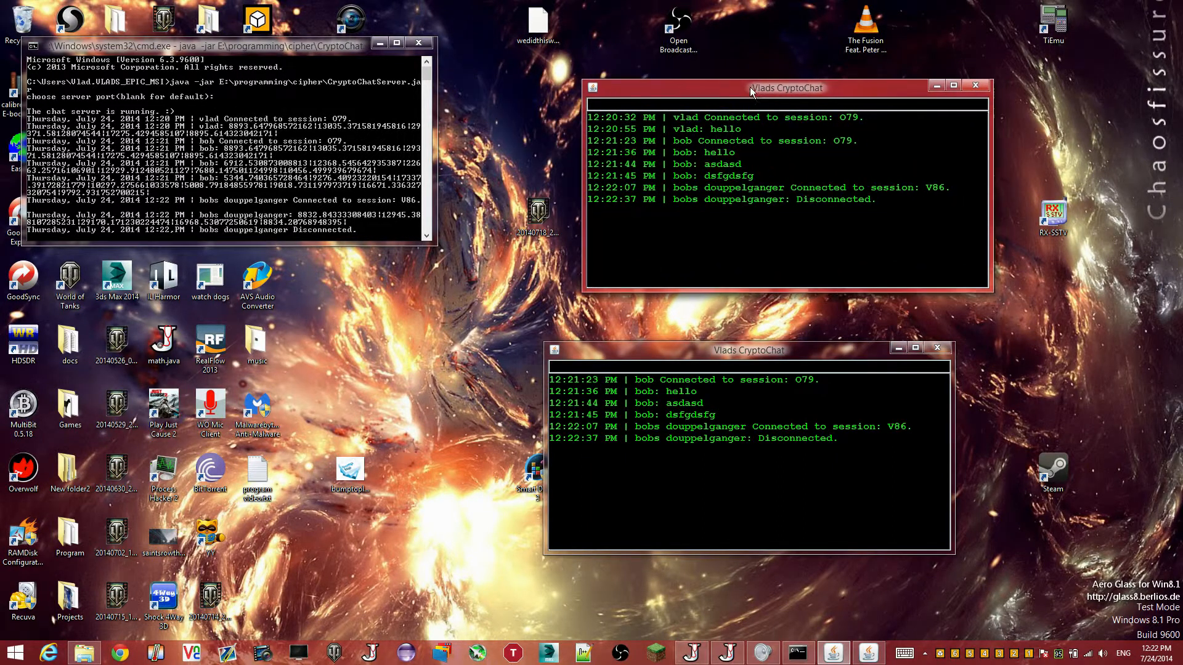
pyautogui.moveTo(786, 87); pyautogui.dragTo(732, 104)
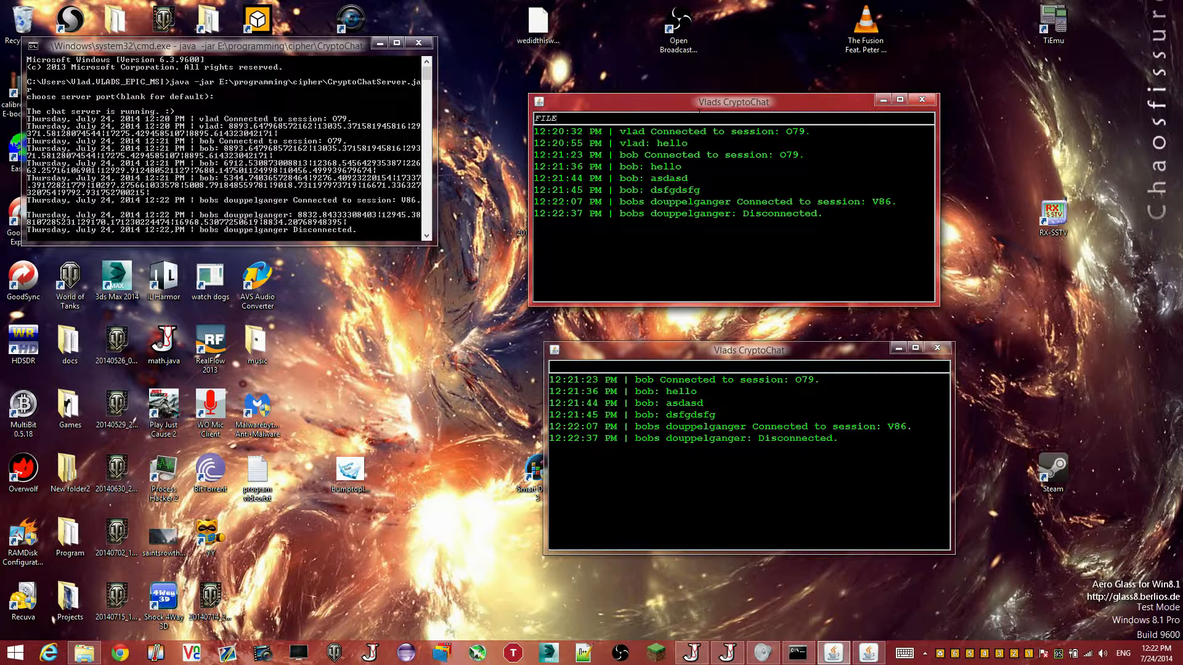
# Step: Pick Jstalin.jpg in the Open dialog and upload it from vlad's client
pyautogui.click(546, 118)
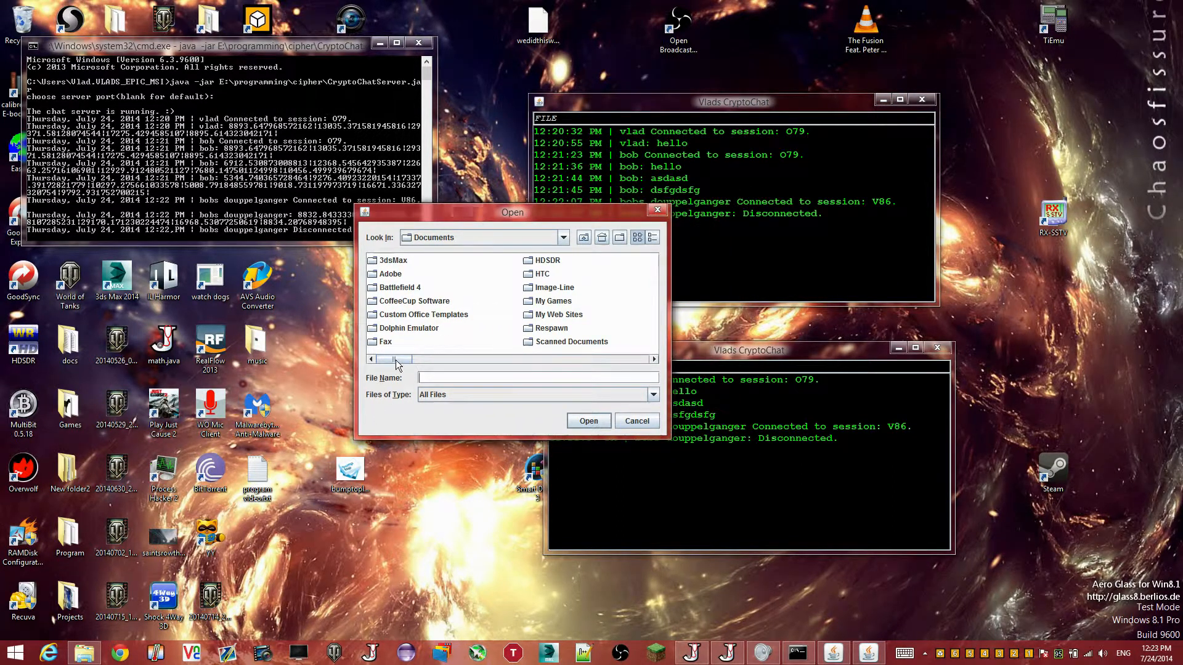
pyautogui.moveTo(400, 359); pyautogui.dragTo(540, 359)
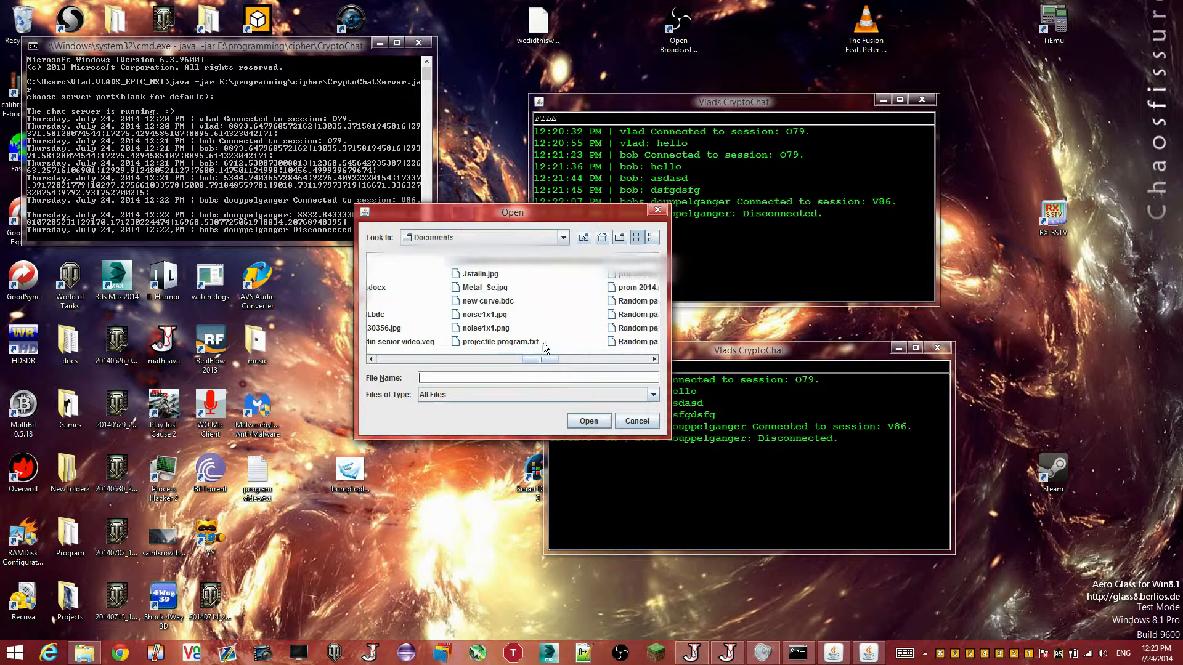
pyautogui.moveTo(540, 359); pyautogui.dragTo(573, 359)
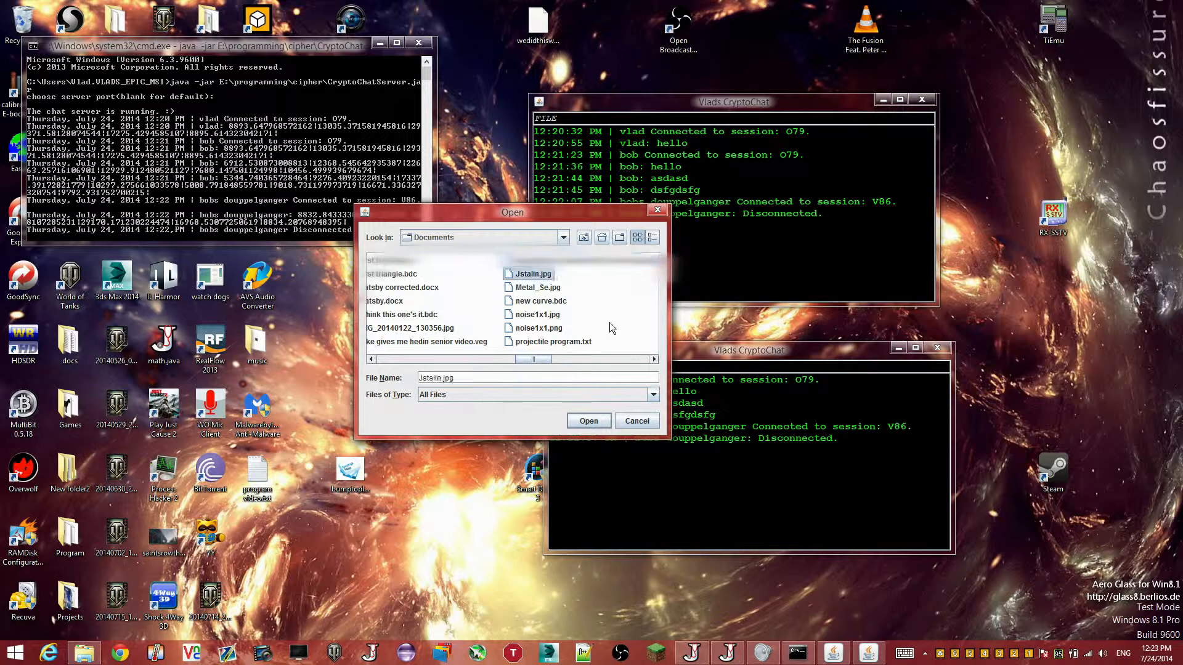
pyautogui.click(589, 421)
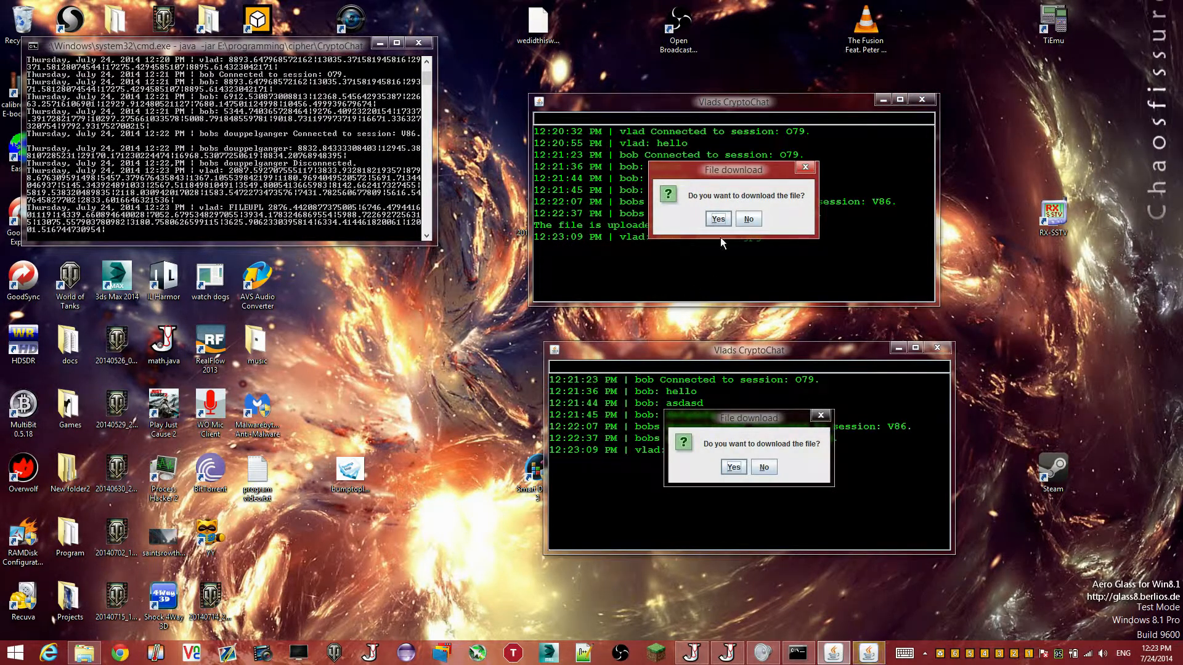
pyautogui.moveTo(758, 210)
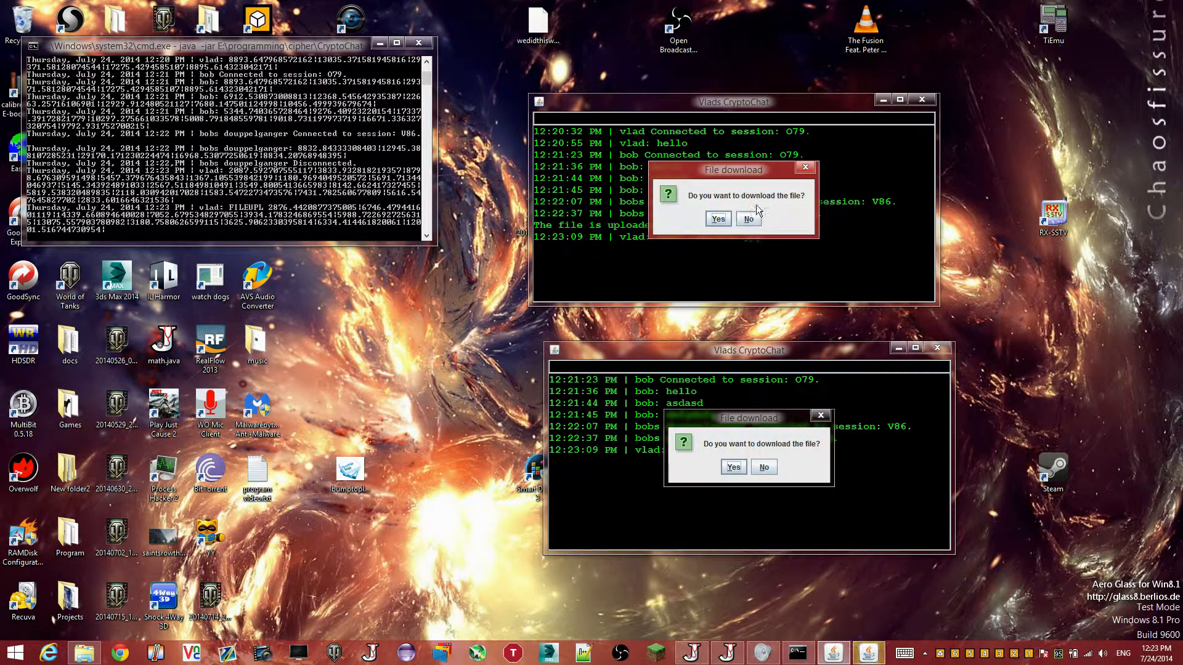
pyautogui.moveTo(844, 632)
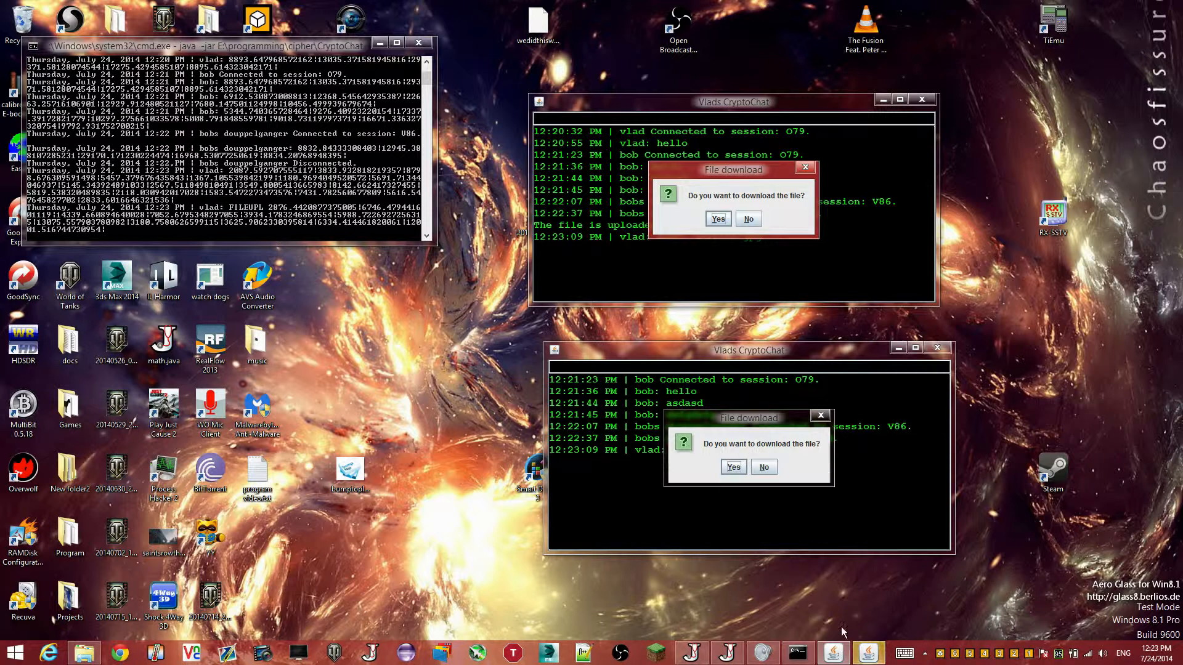
pyautogui.moveTo(731, 429)
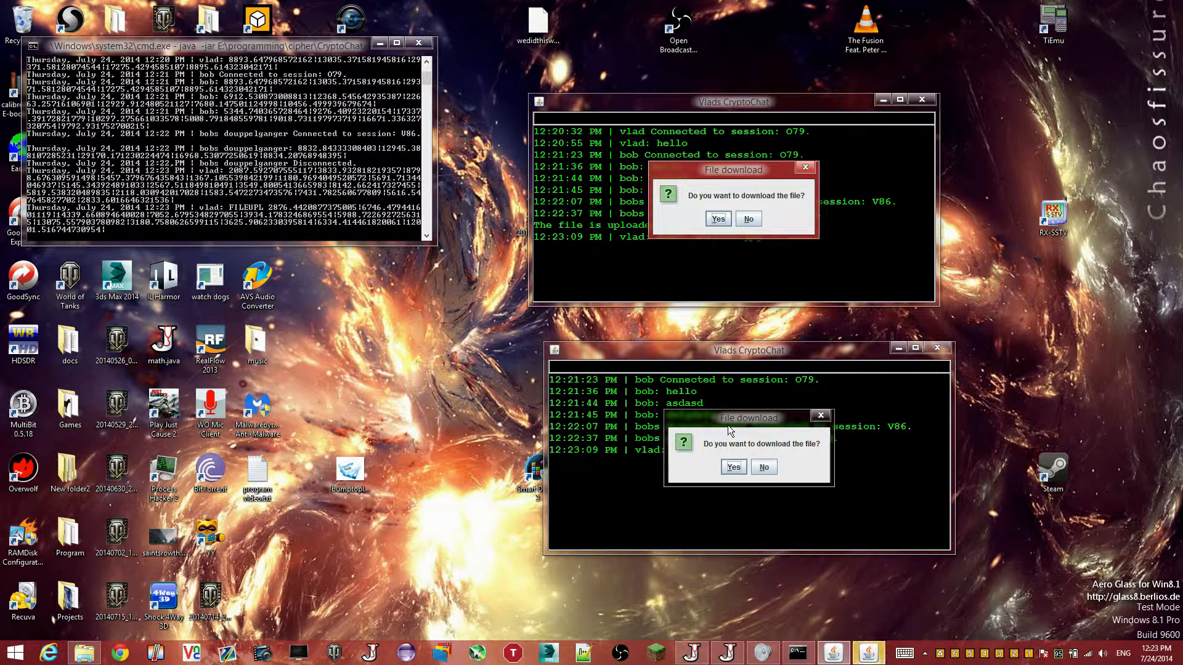
pyautogui.moveTo(703, 177)
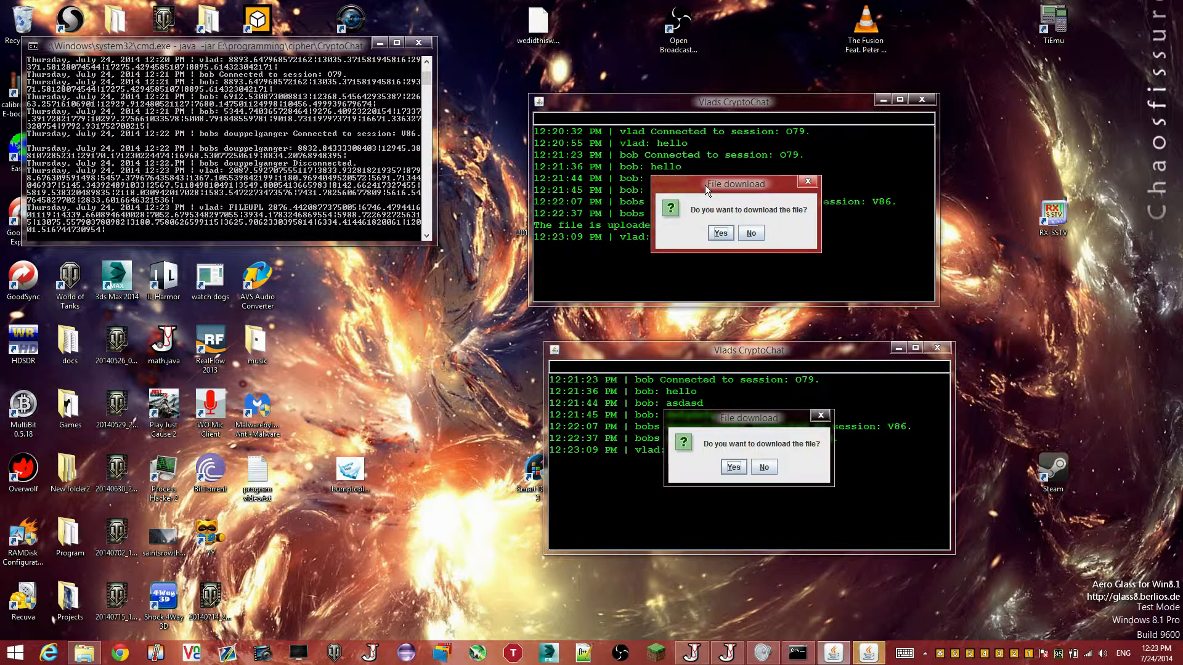
pyautogui.moveTo(763, 241)
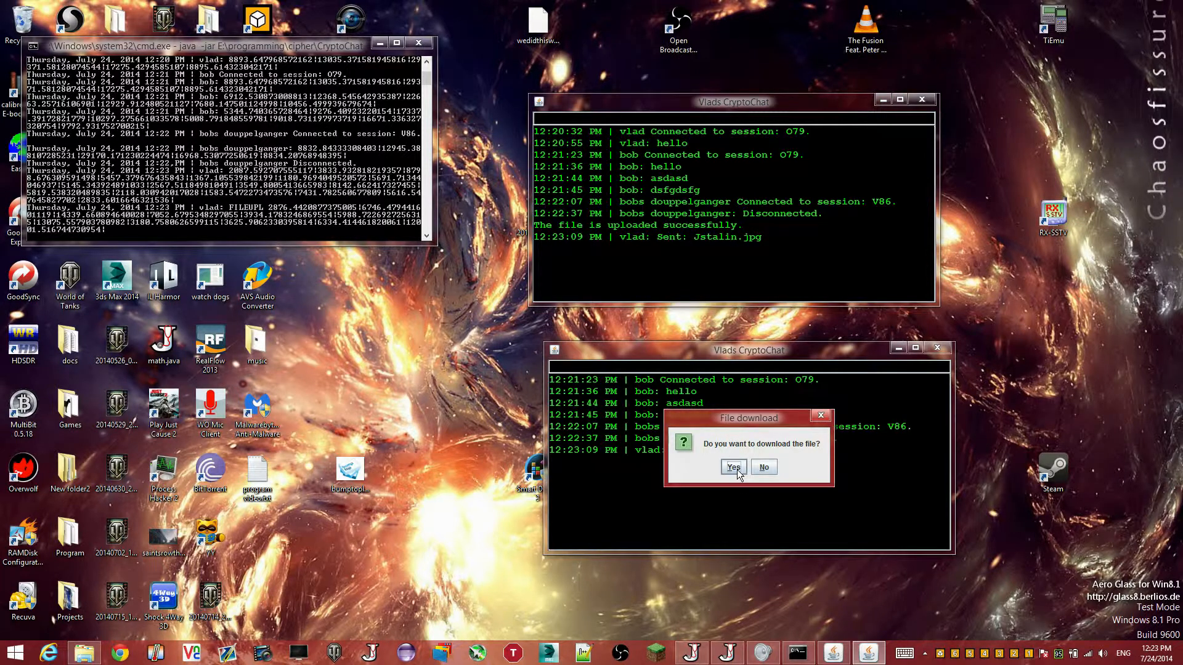
# Step: Accept the Jstalin.jpg download so it opens in Windows Photo Viewer
pyautogui.click(733, 467)
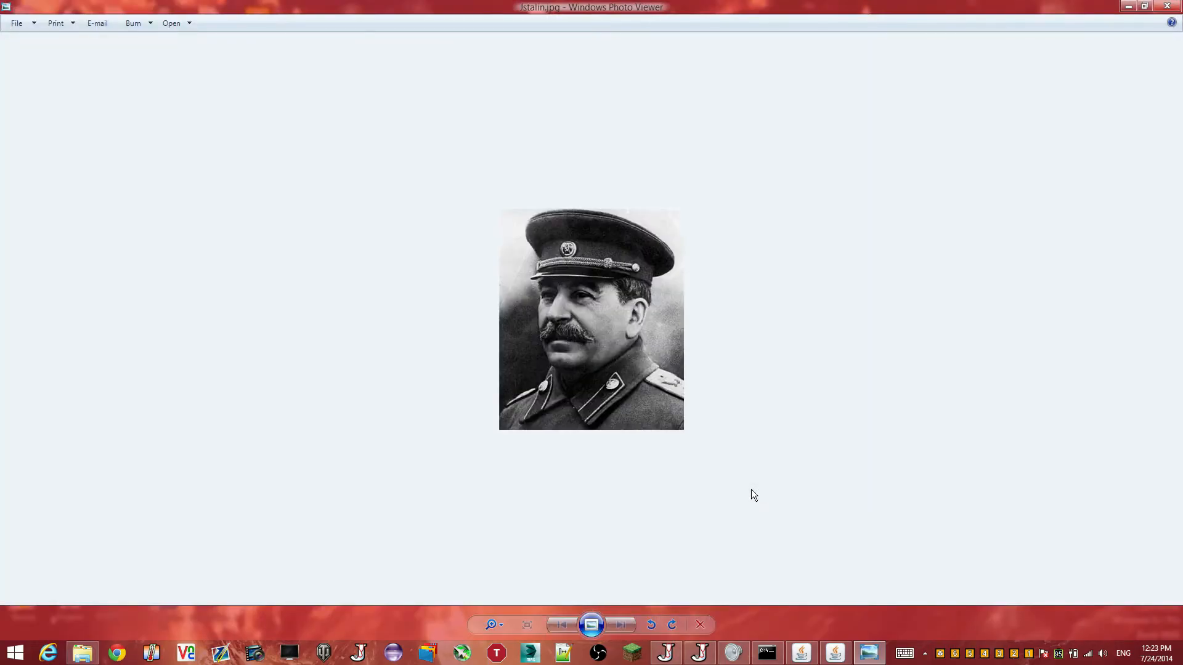
pyautogui.moveTo(658, 447)
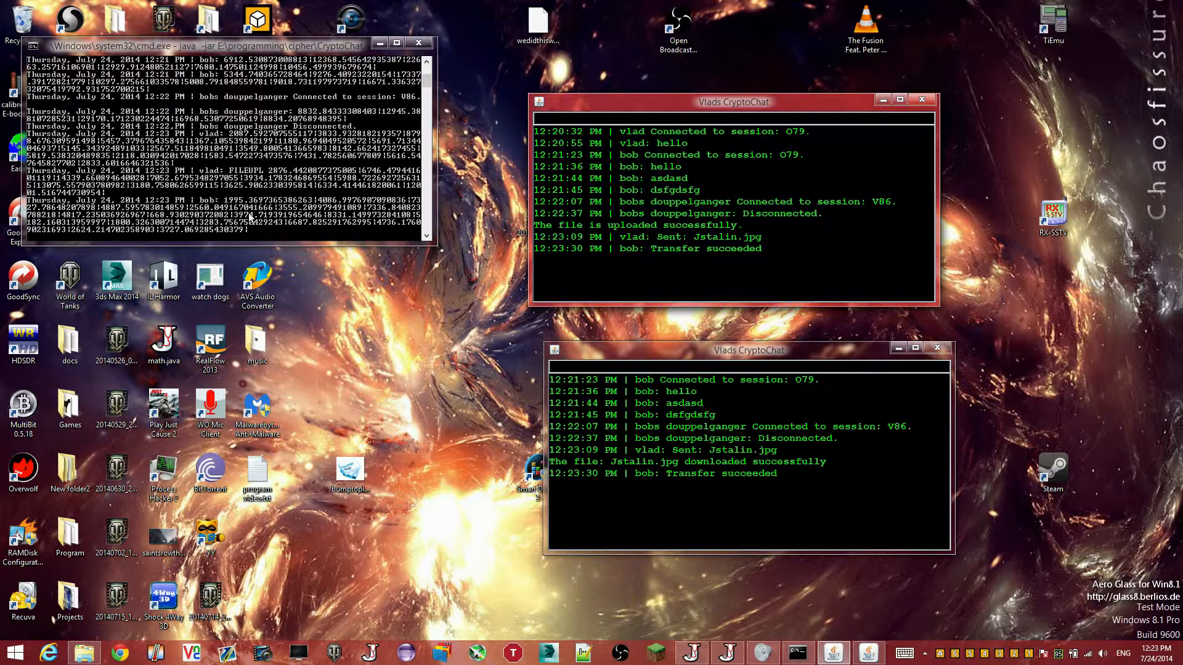
pyautogui.moveTo(274, 215)
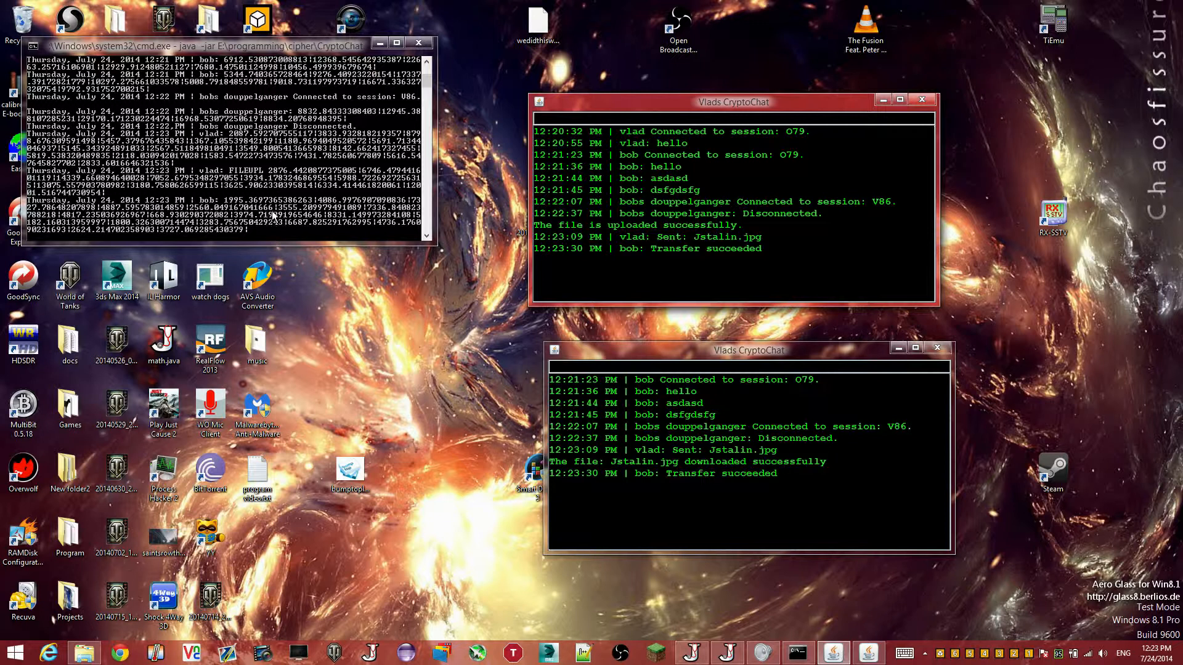
pyautogui.moveTo(782, 278)
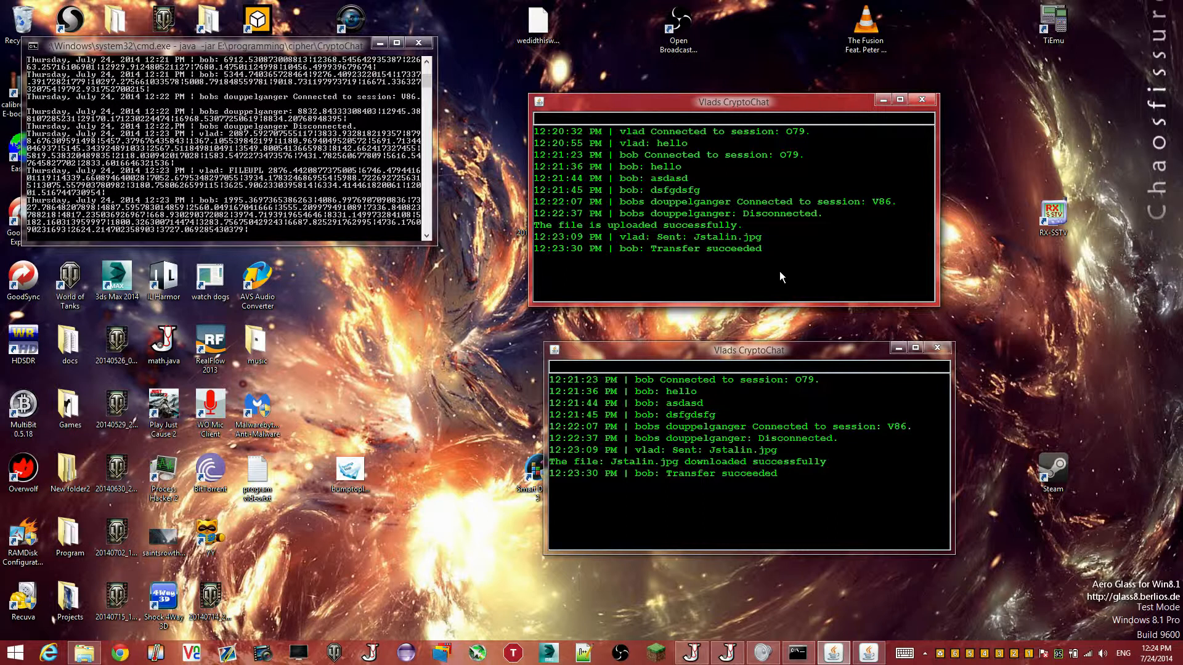
pyautogui.moveTo(750, 438)
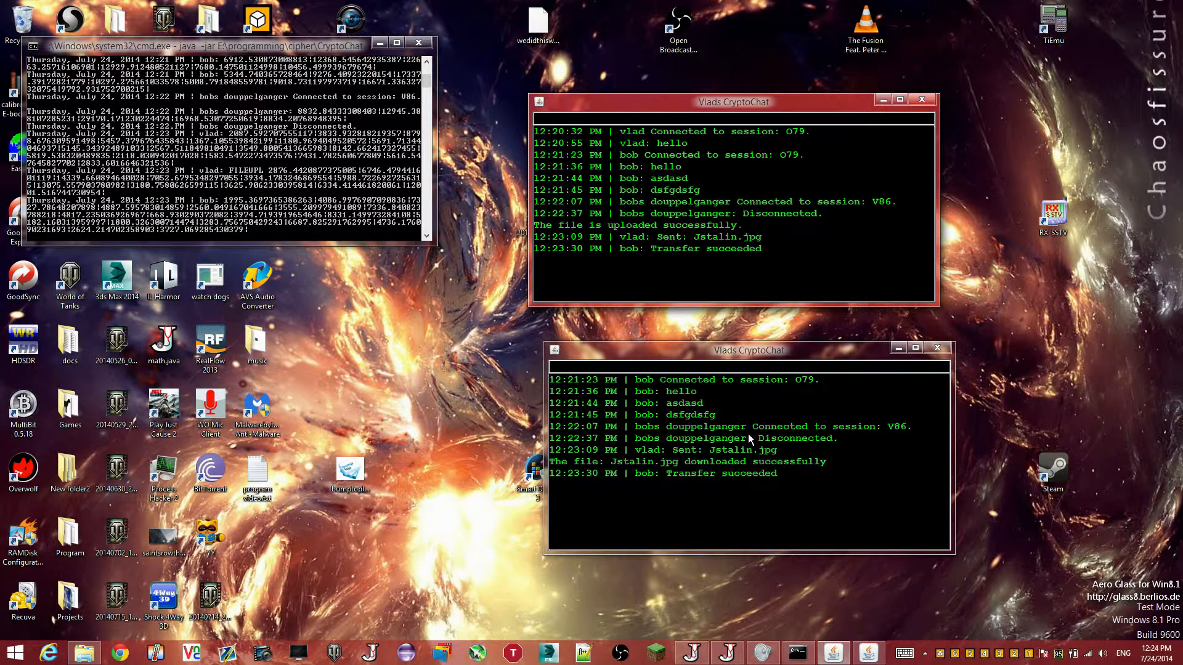
pyautogui.moveTo(718, 333)
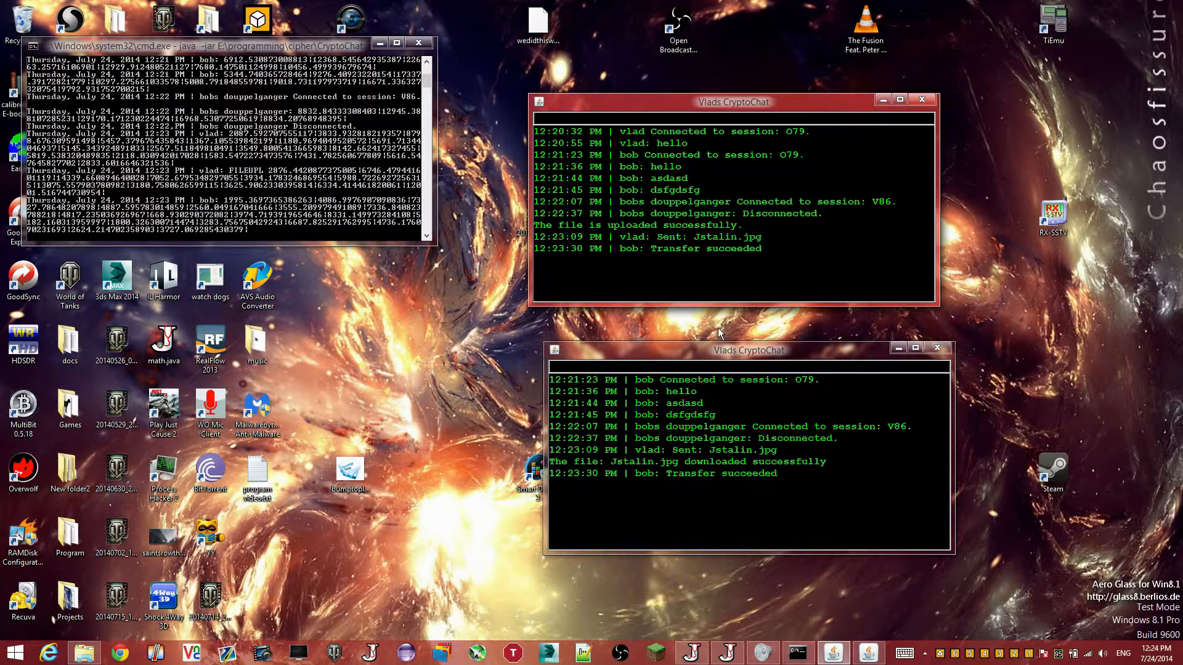
pyautogui.moveTo(701, 352)
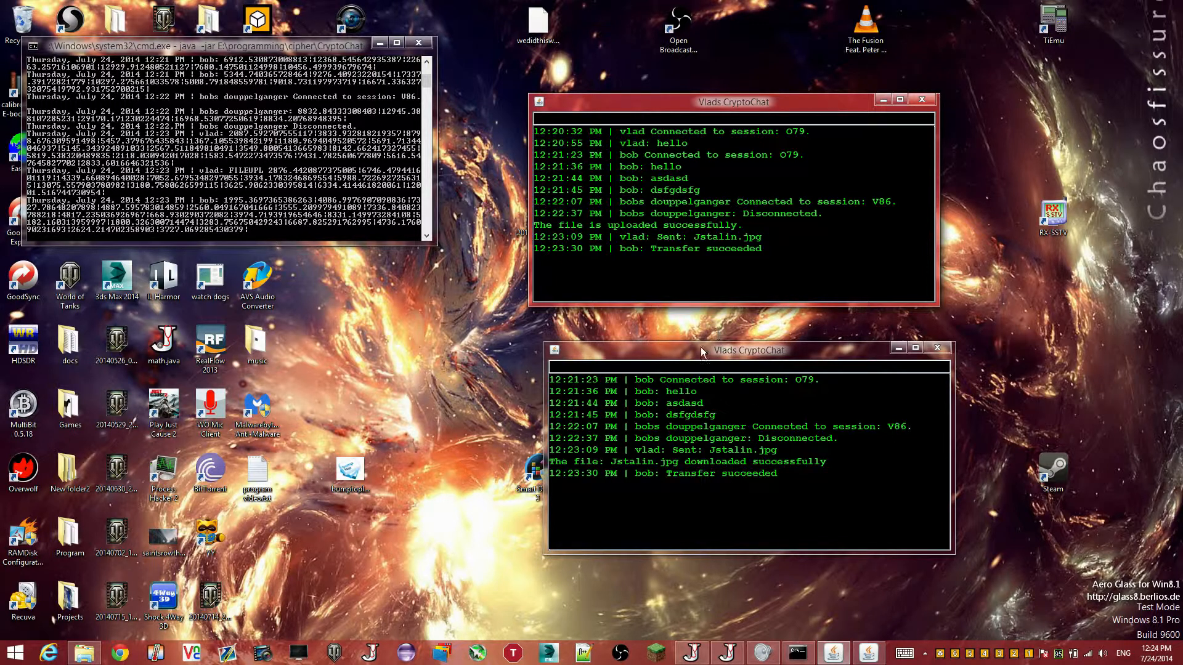
pyautogui.moveTo(729, 110)
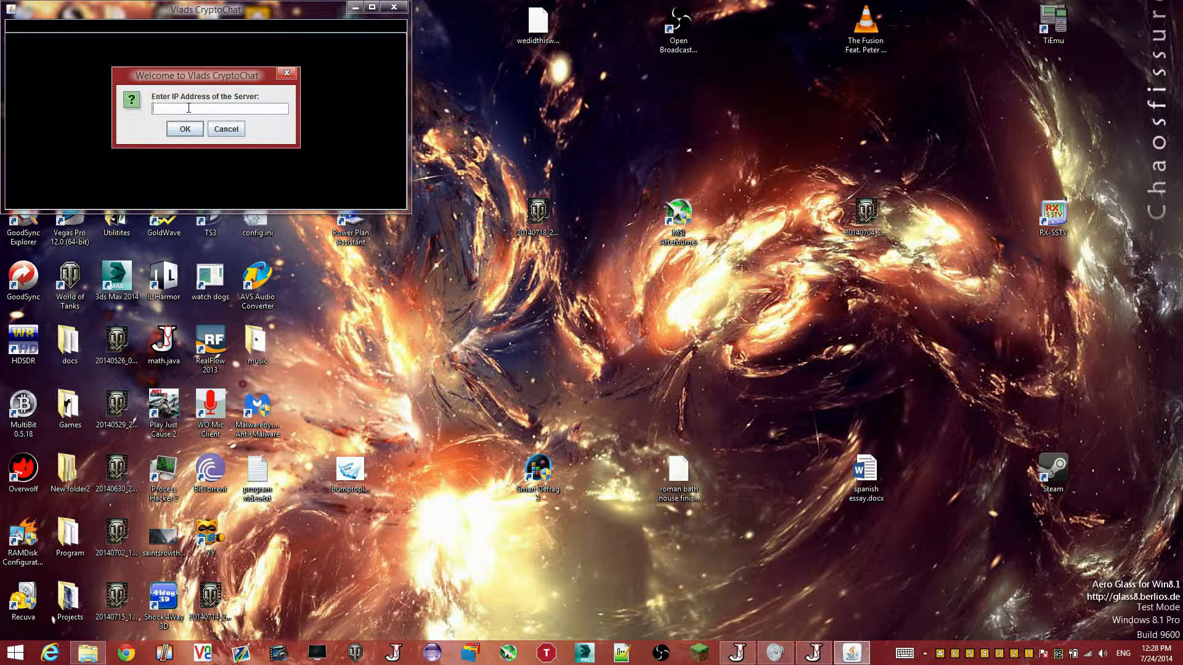
pyautogui.write('fomitchev.')
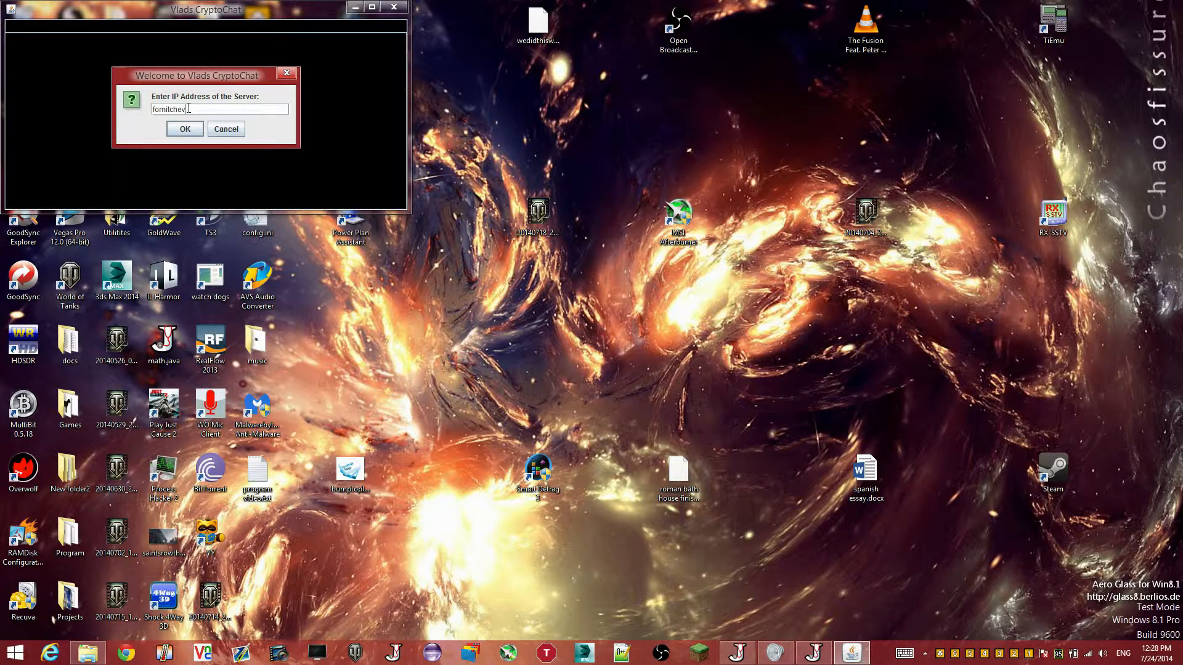
pyautogui.write('.asuscomm')
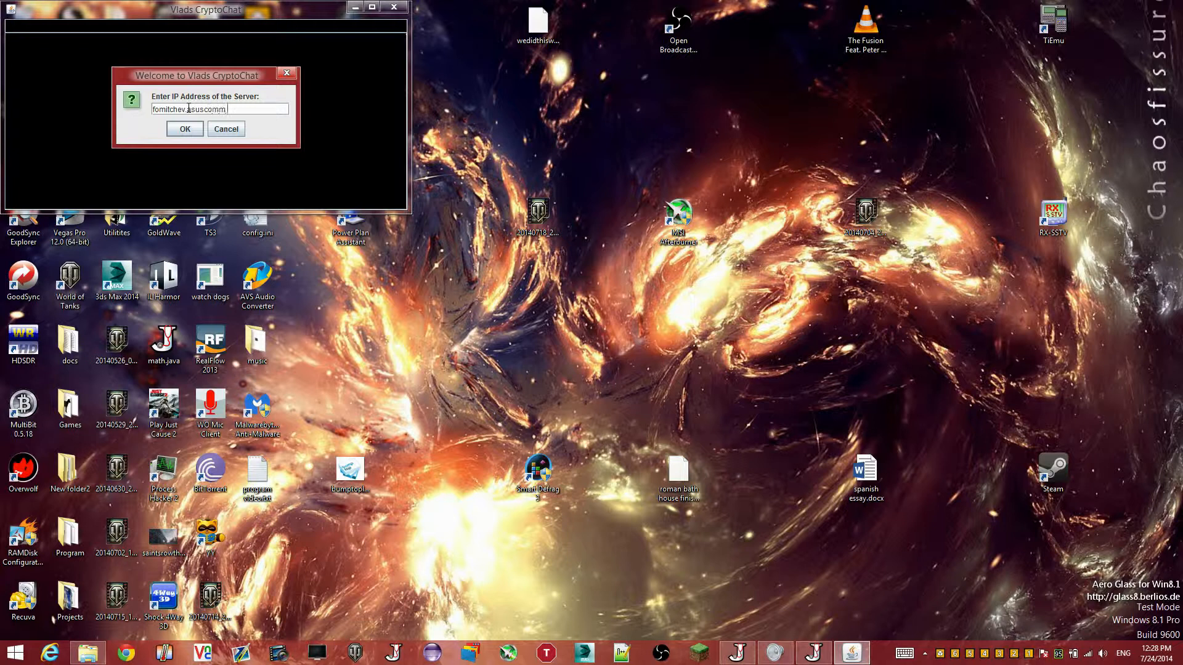
pyautogui.click(185, 129)
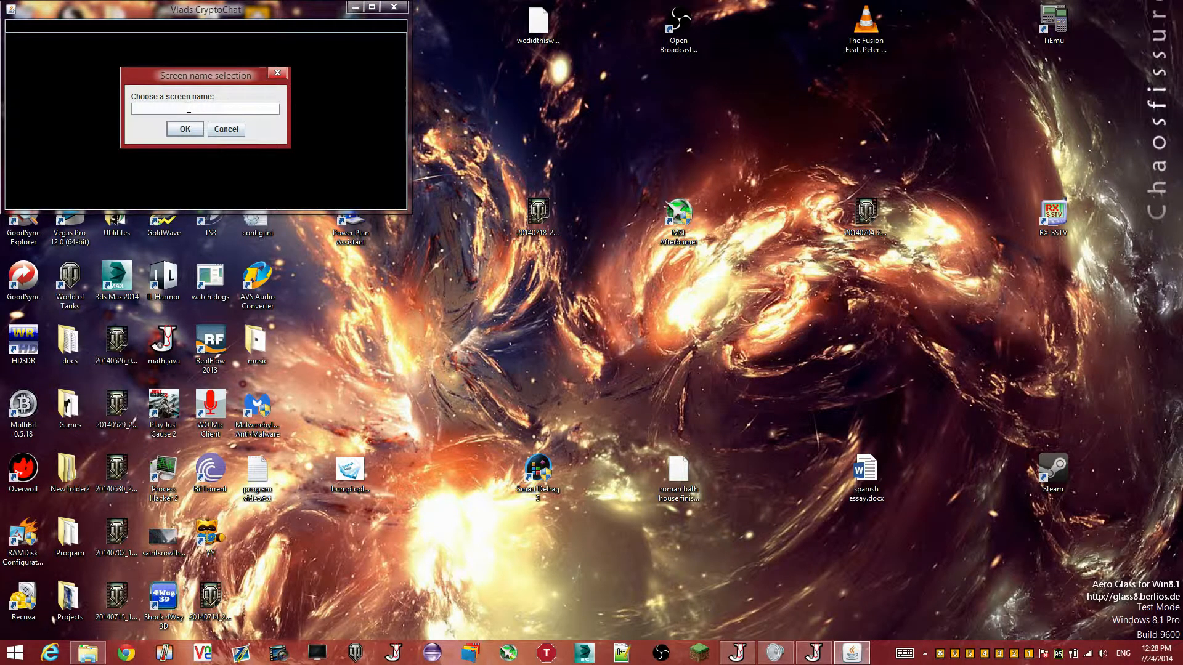
pyautogui.click(185, 129)
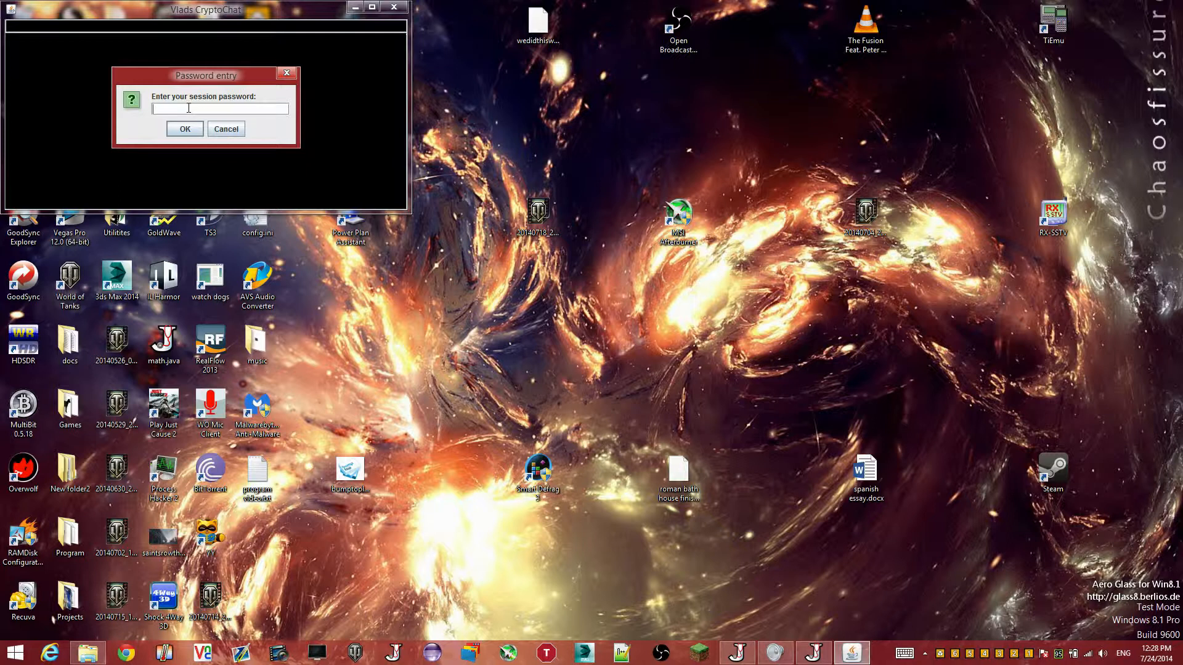
pyautogui.write('pu')
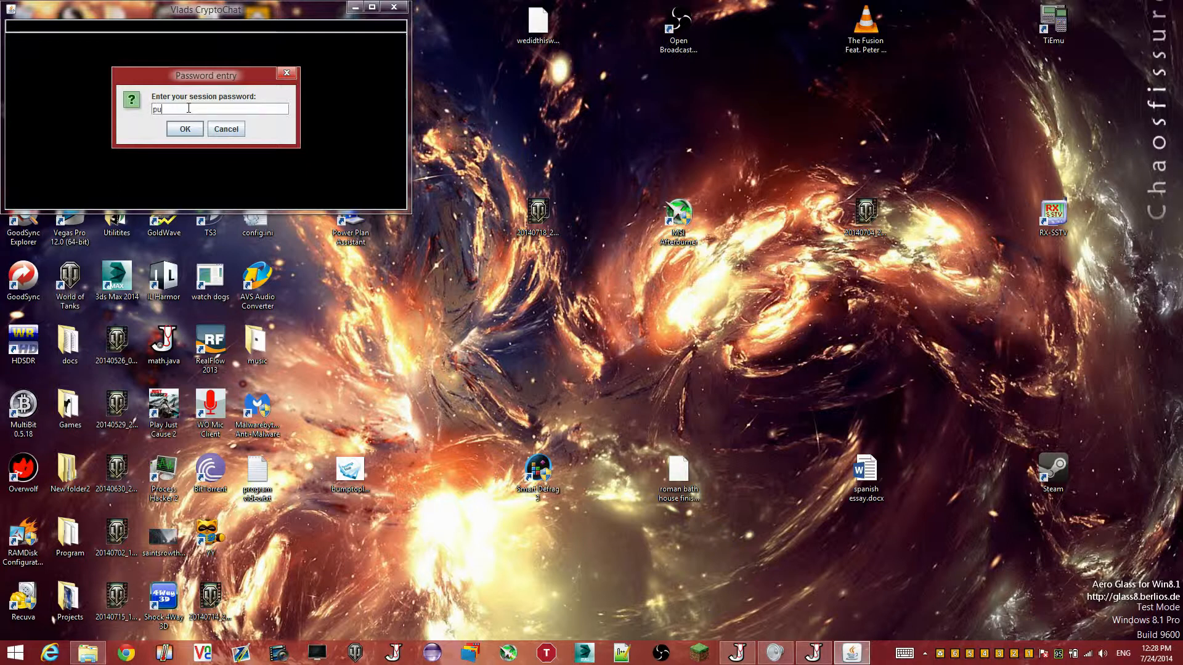
pyautogui.click(184, 129)
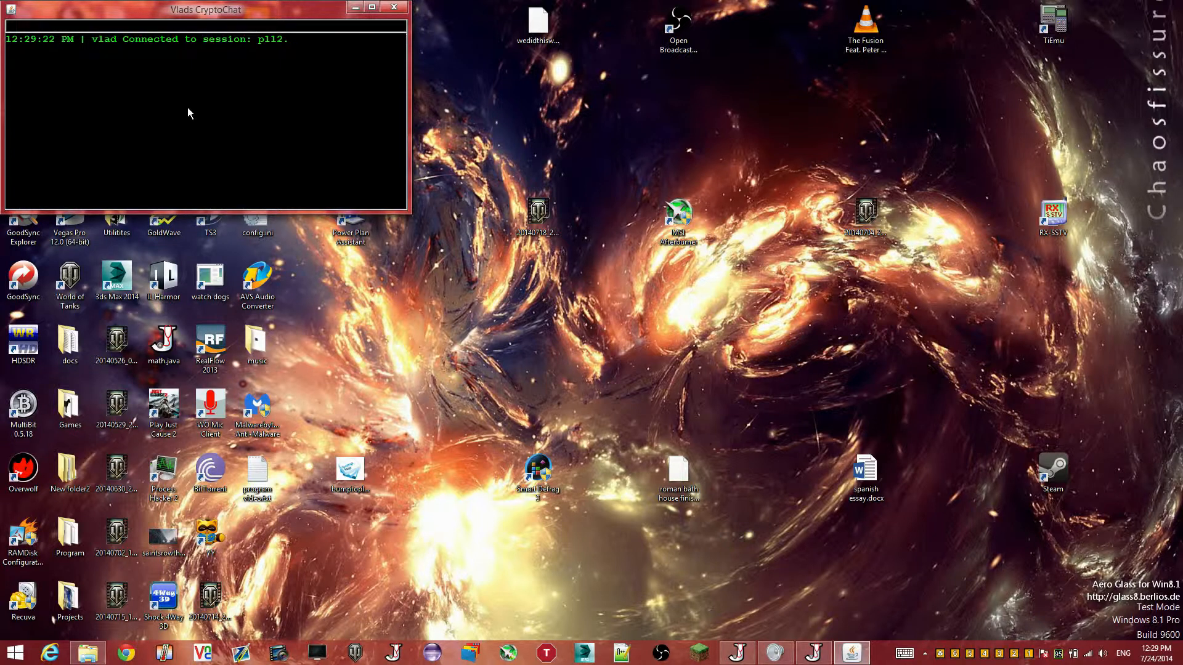
pyautogui.moveTo(168, 14)
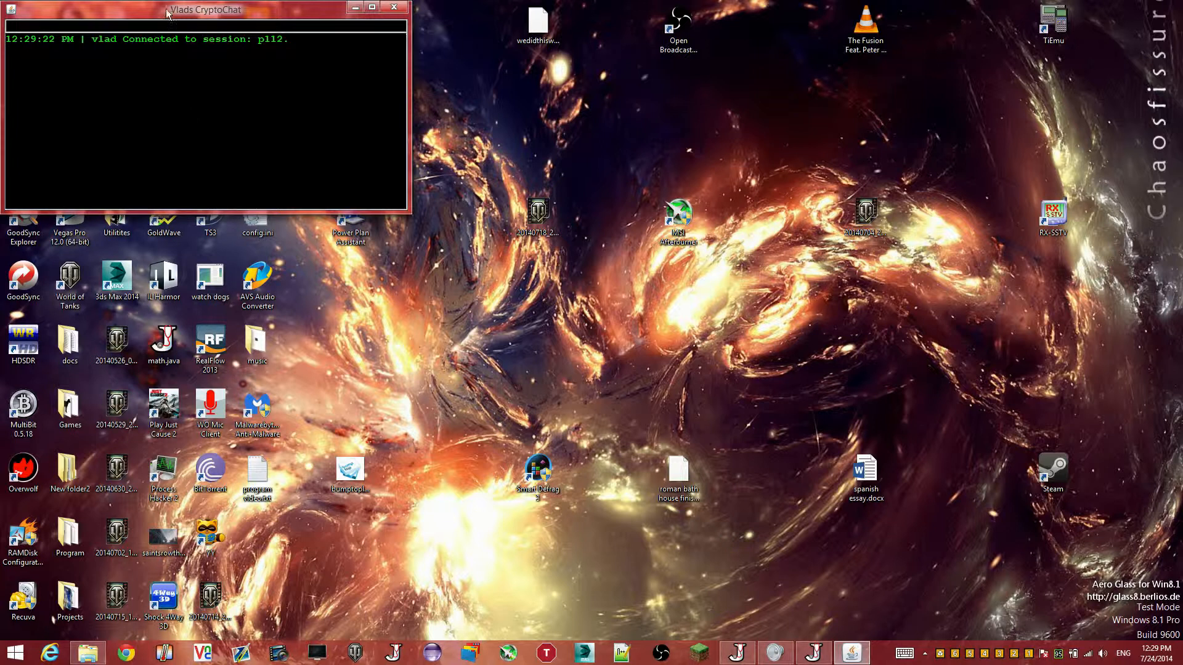